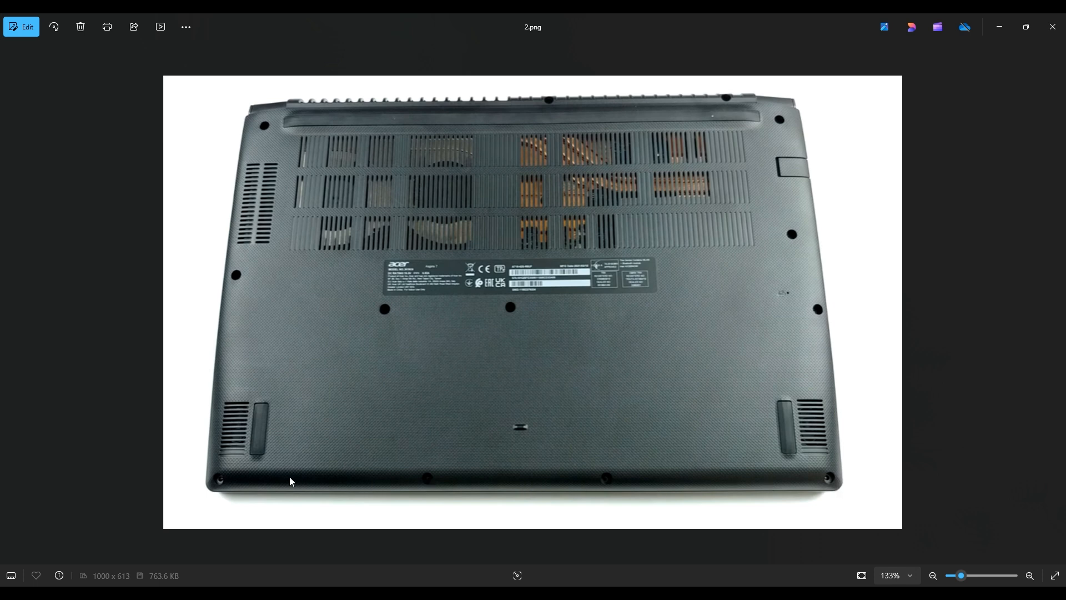
mouse_move(385, 483)
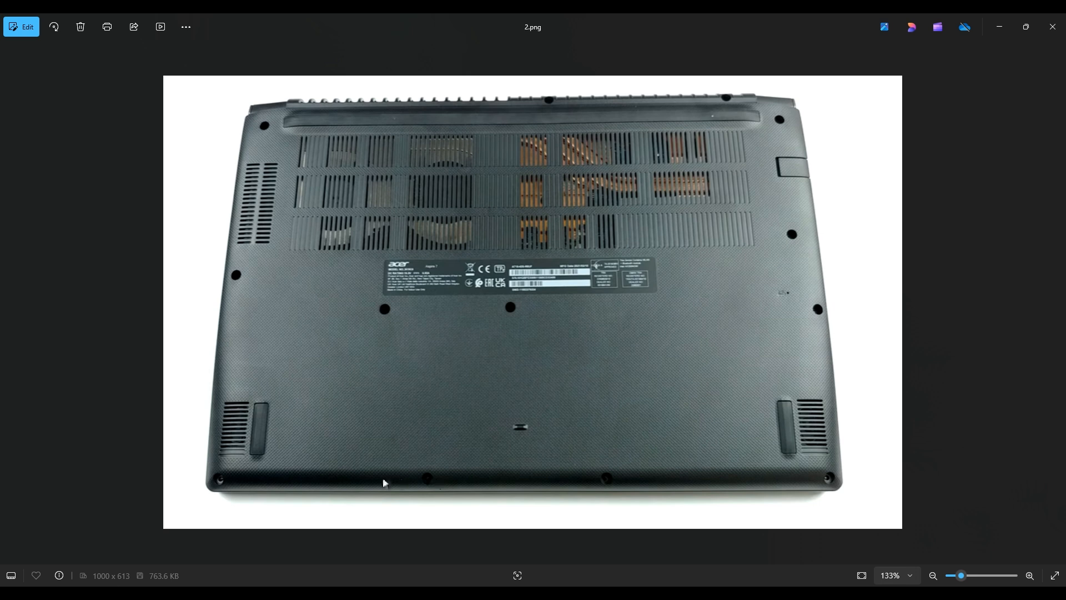
mouse_move(251, 125)
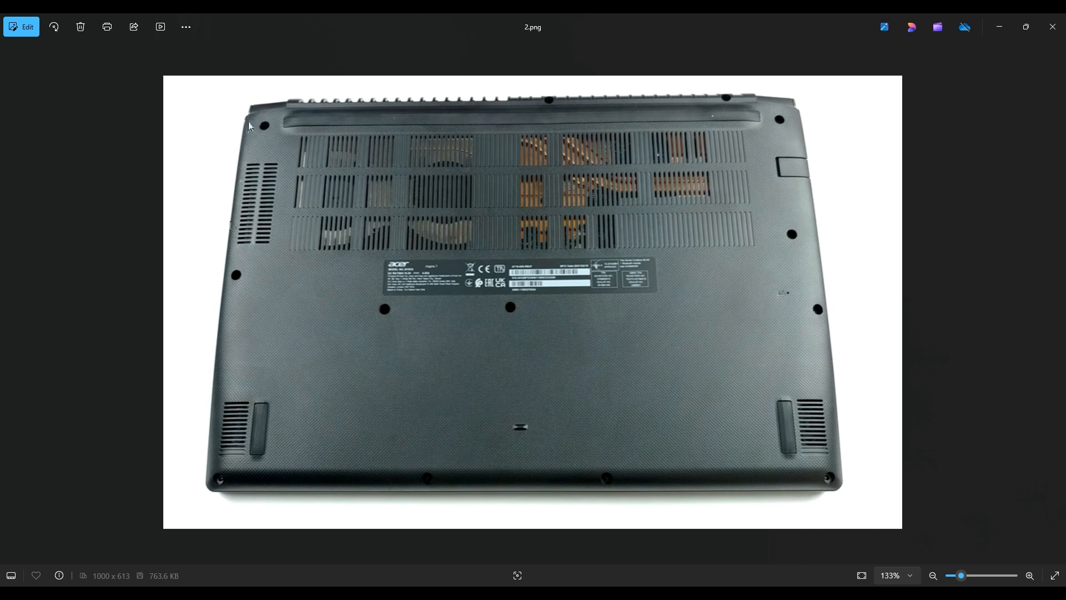
mouse_move(778, 119)
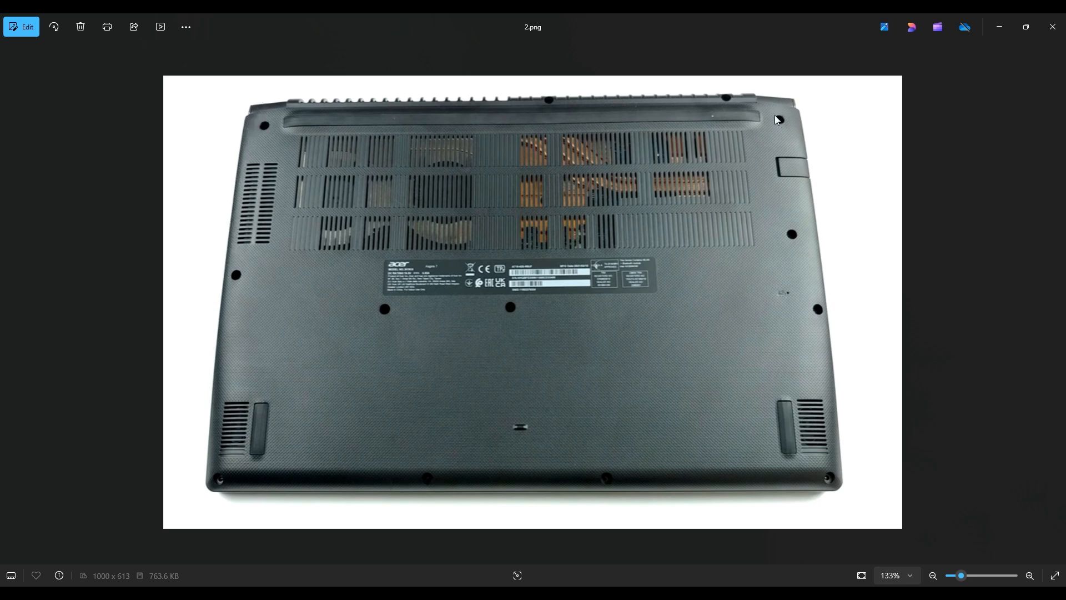
mouse_move(826, 315)
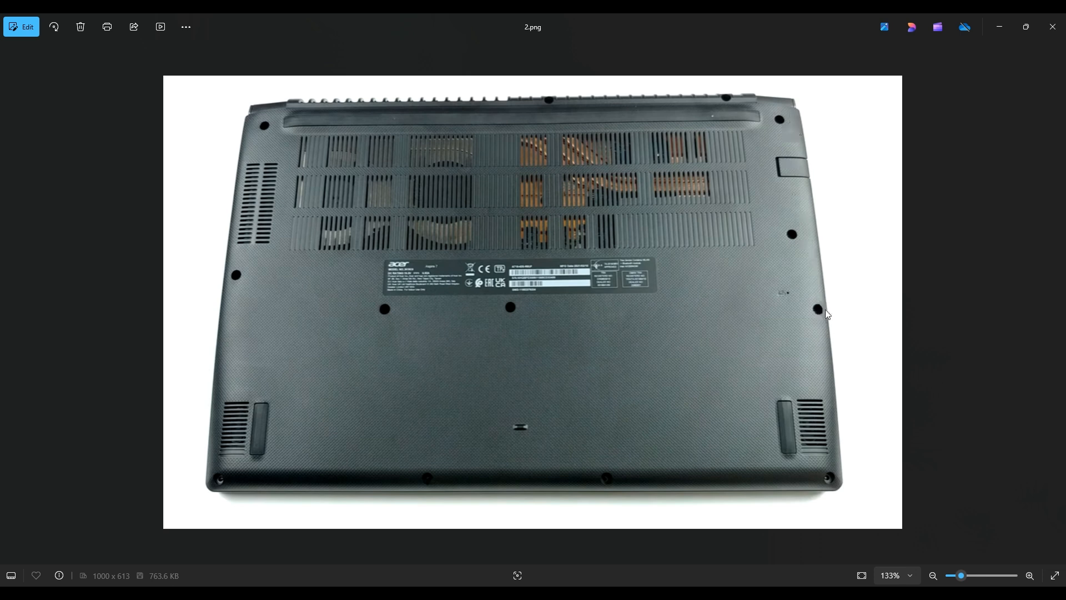
mouse_move(729, 102)
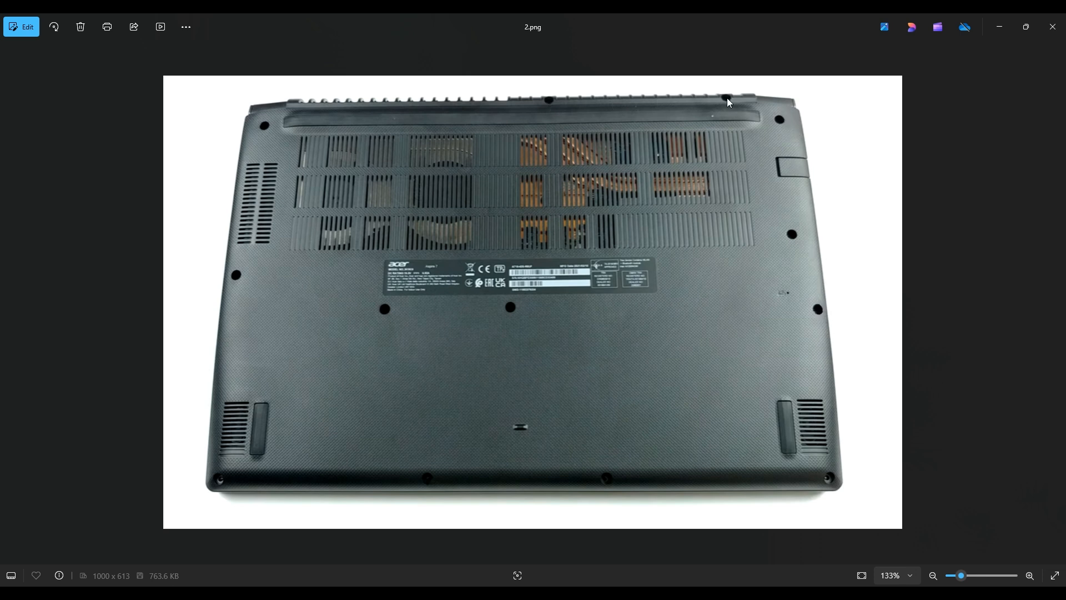
mouse_move(617, 101)
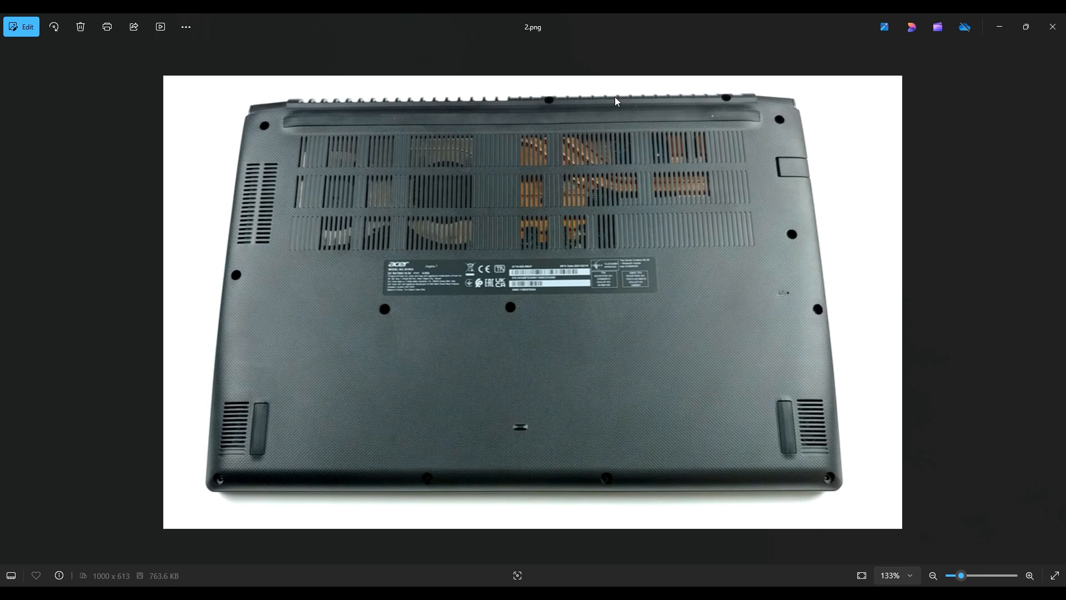
mouse_move(444, 318)
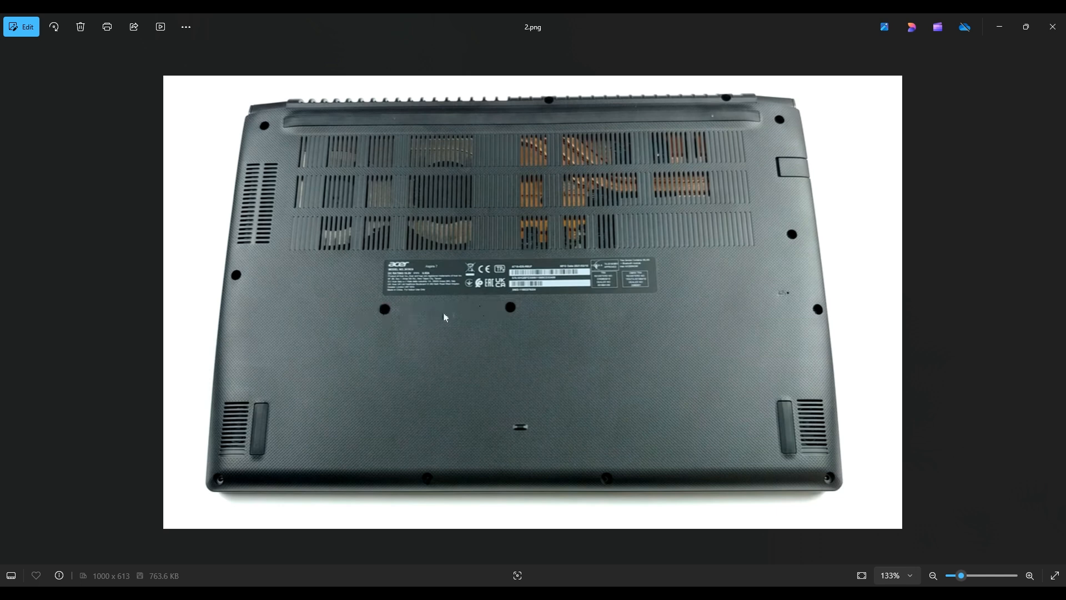
mouse_move(371, 266)
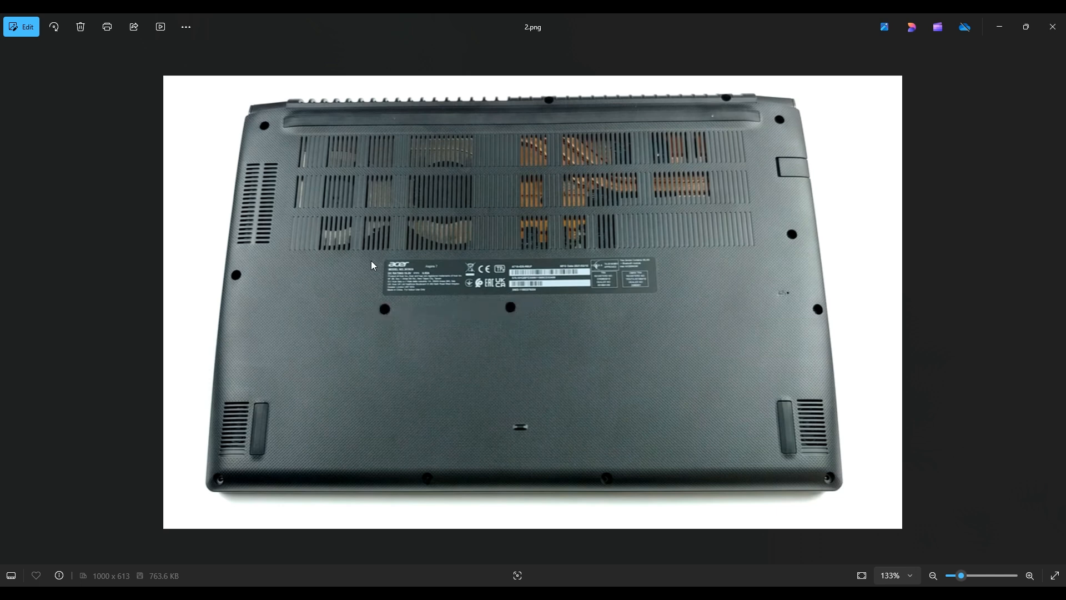
mouse_move(335, 251)
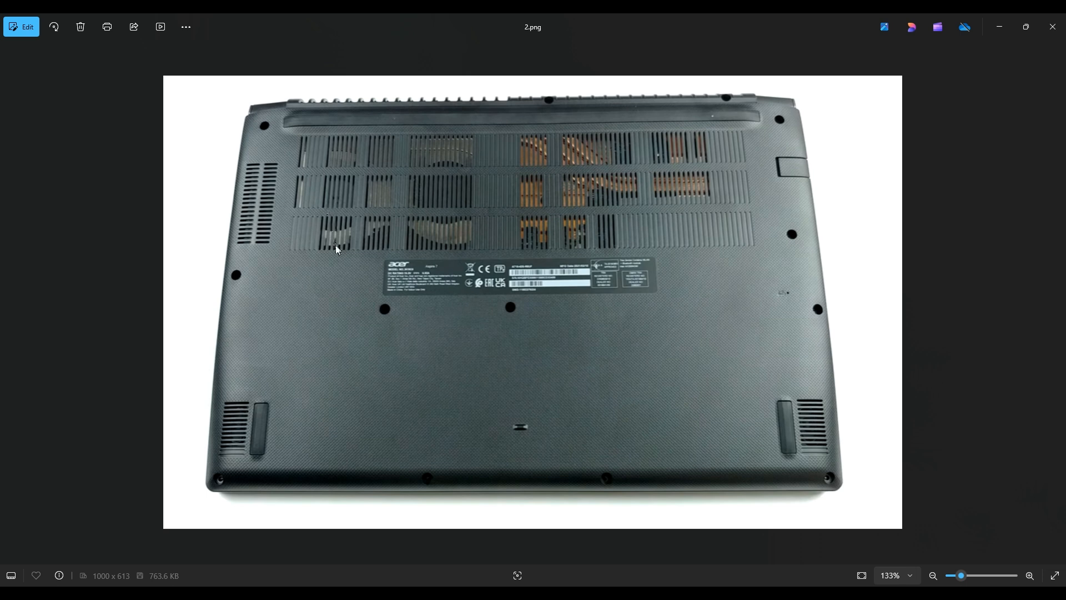
mouse_move(227, 274)
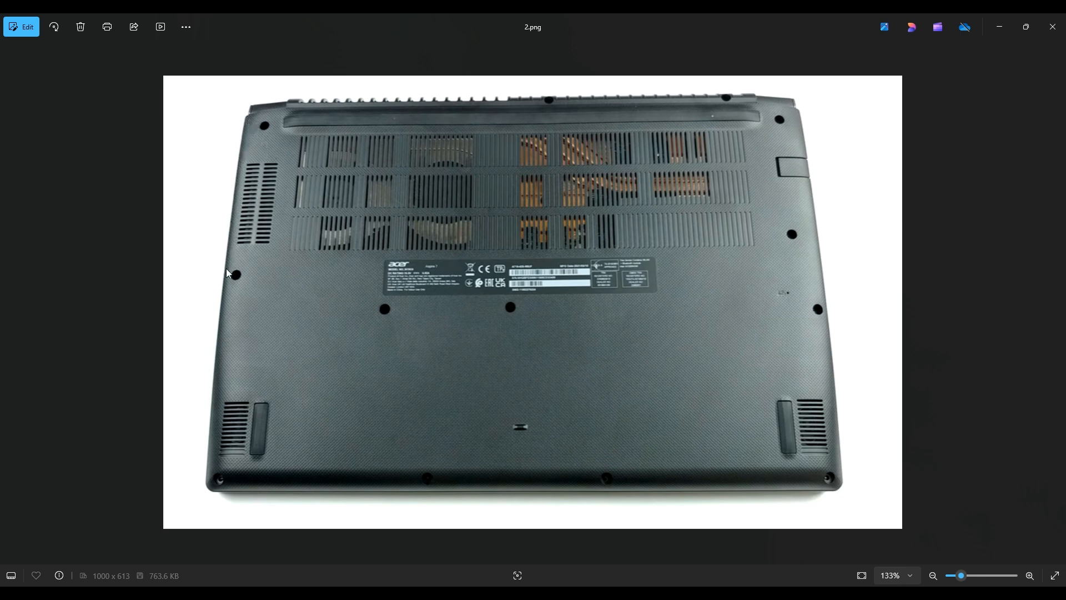
mouse_move(206, 412)
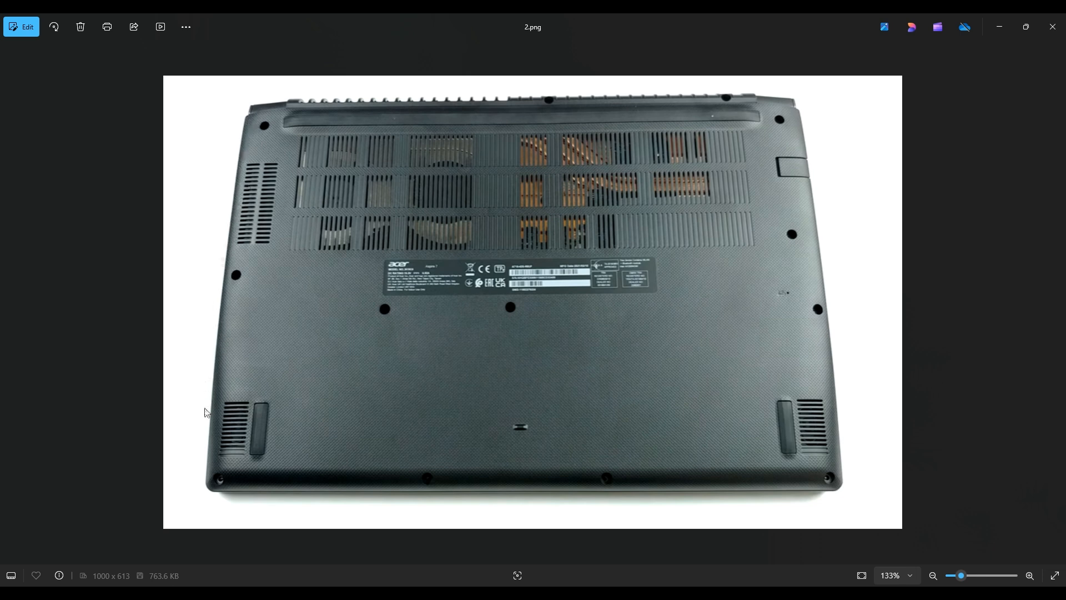
mouse_move(294, 491)
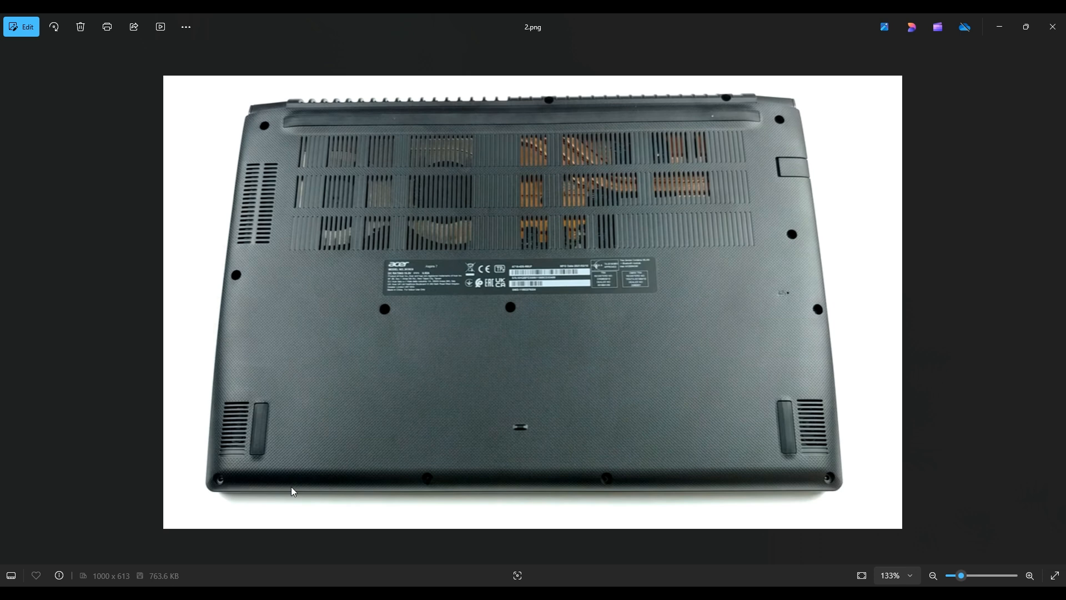
mouse_move(274, 161)
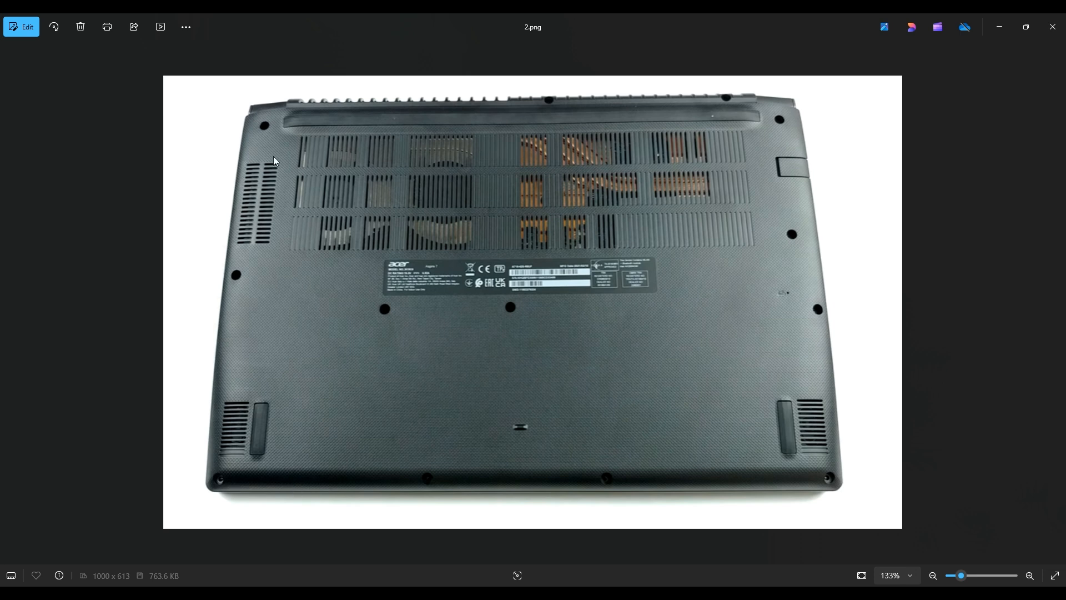
mouse_move(227, 304)
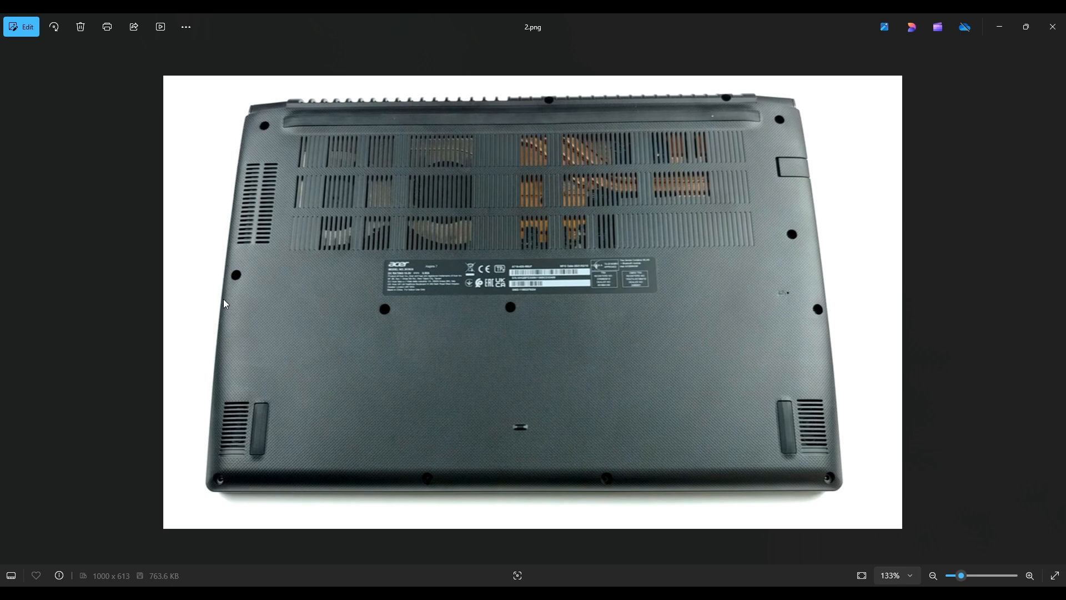
mouse_move(244, 311)
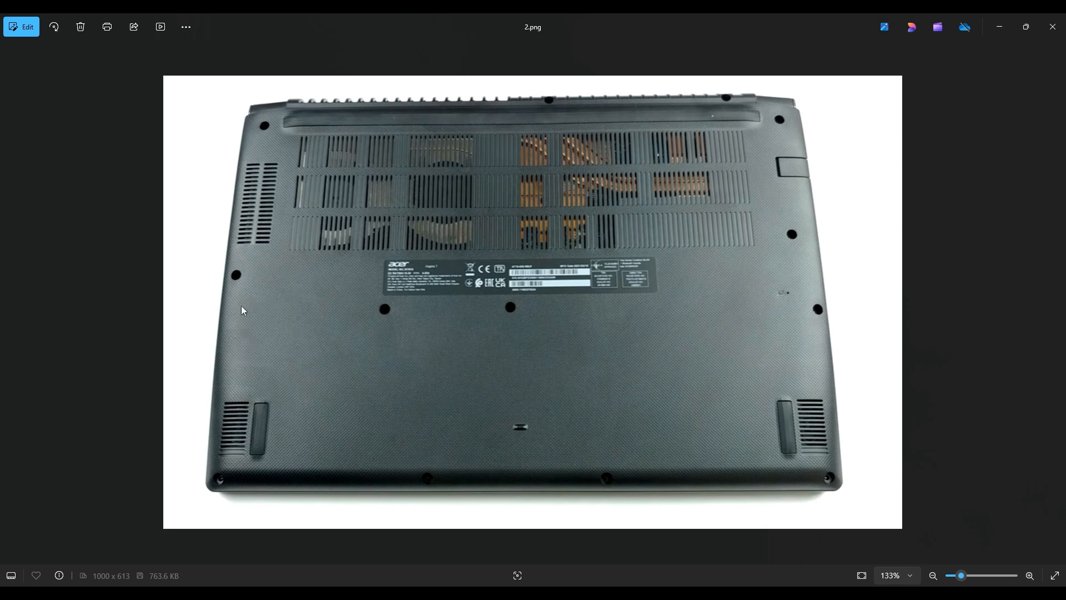
mouse_move(195, 340)
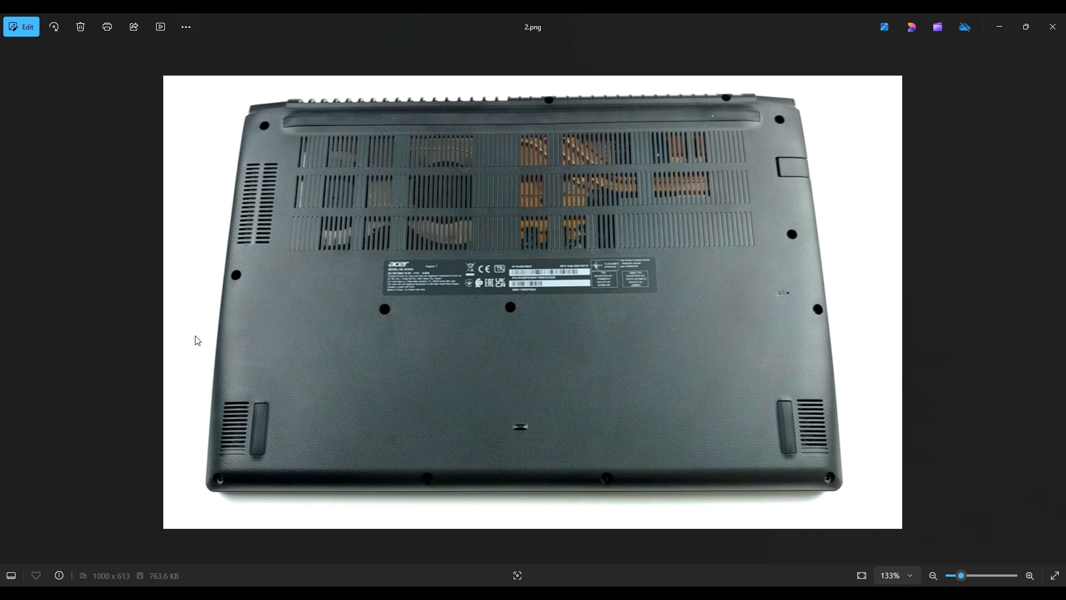
mouse_move(211, 422)
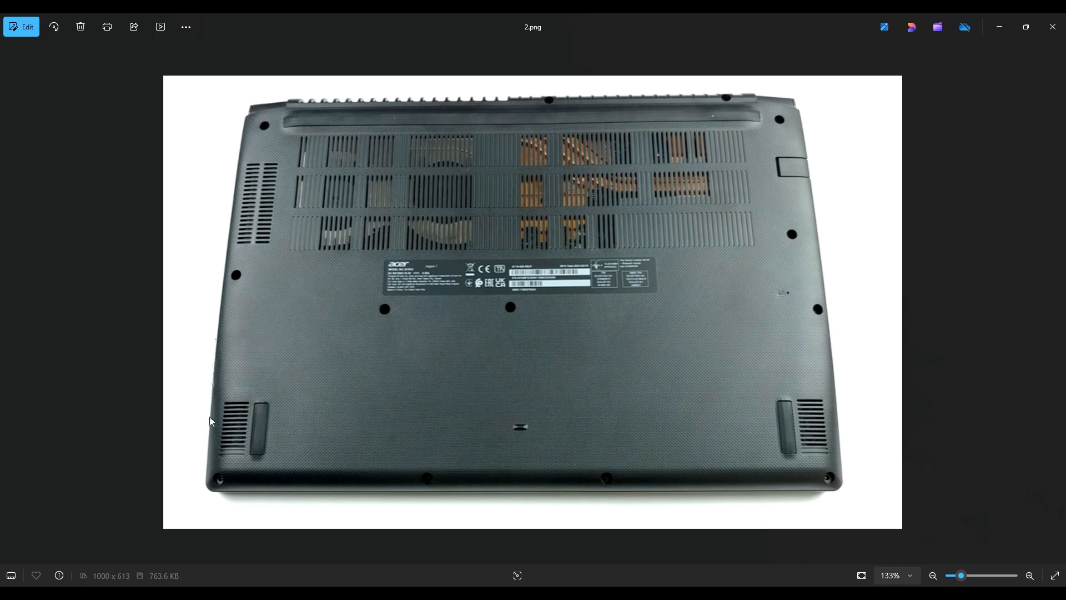
mouse_move(300, 496)
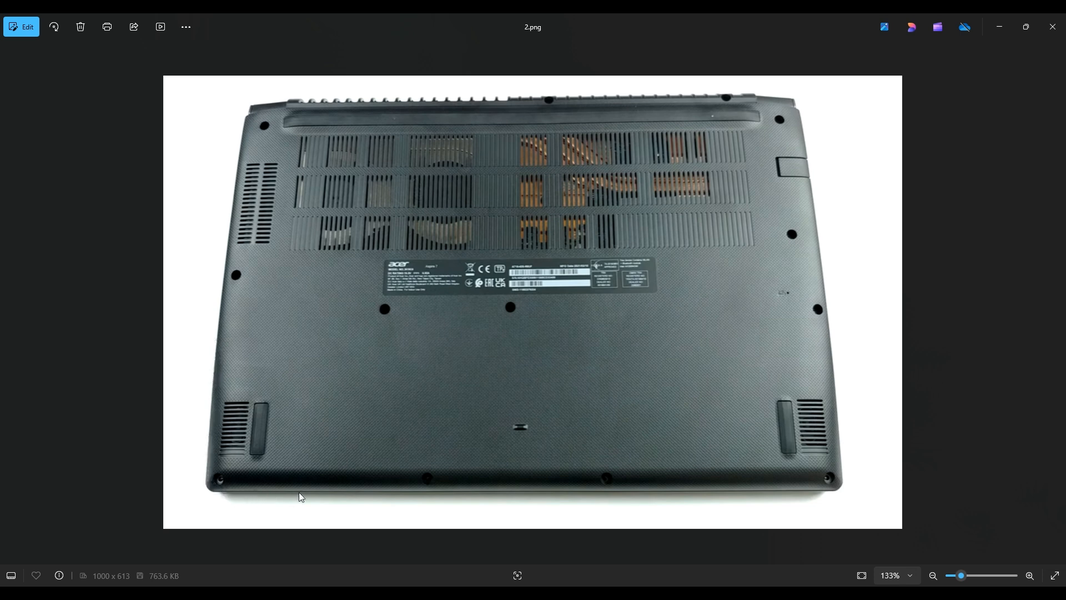
mouse_move(795, 105)
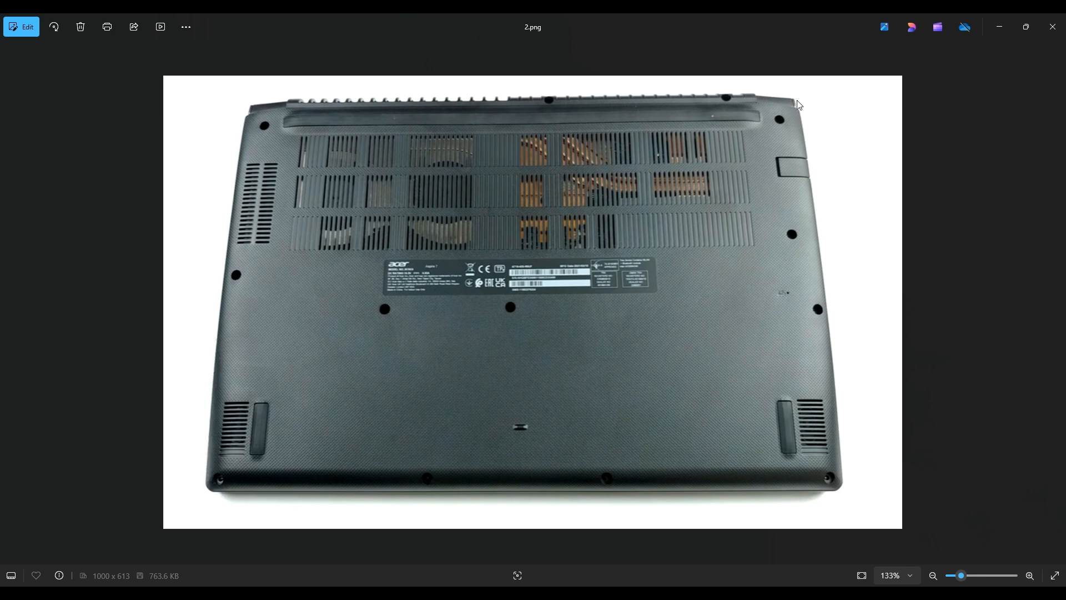
mouse_move(829, 341)
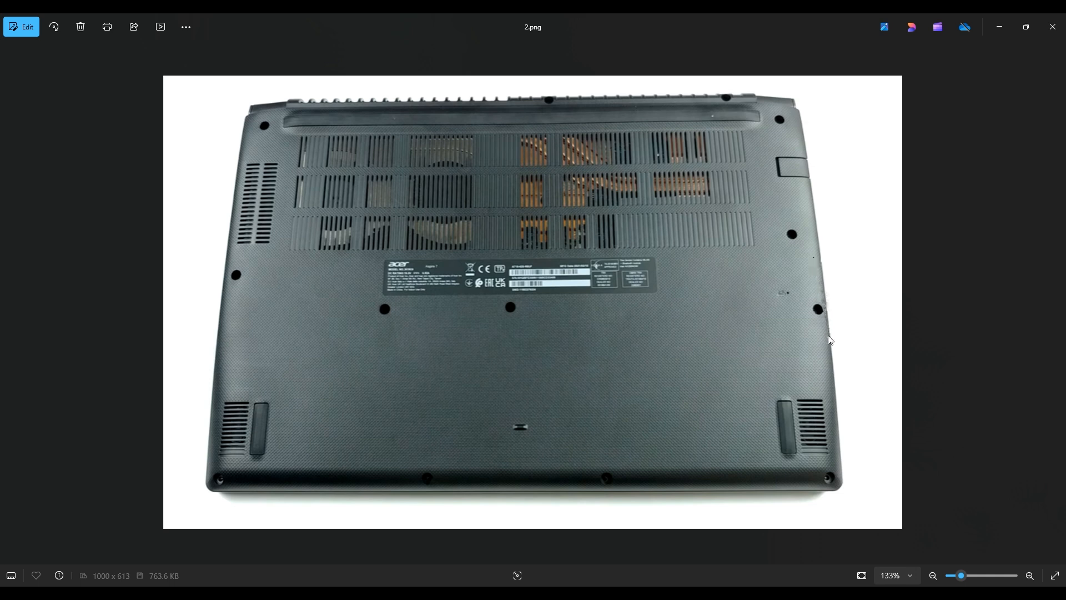
mouse_move(653, 300)
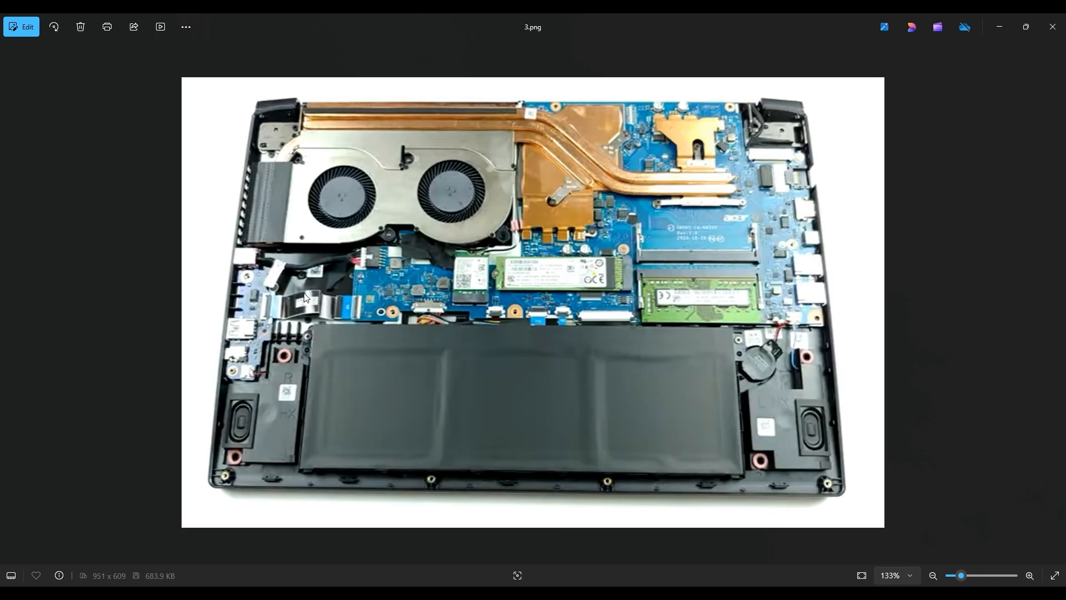
mouse_move(604, 401)
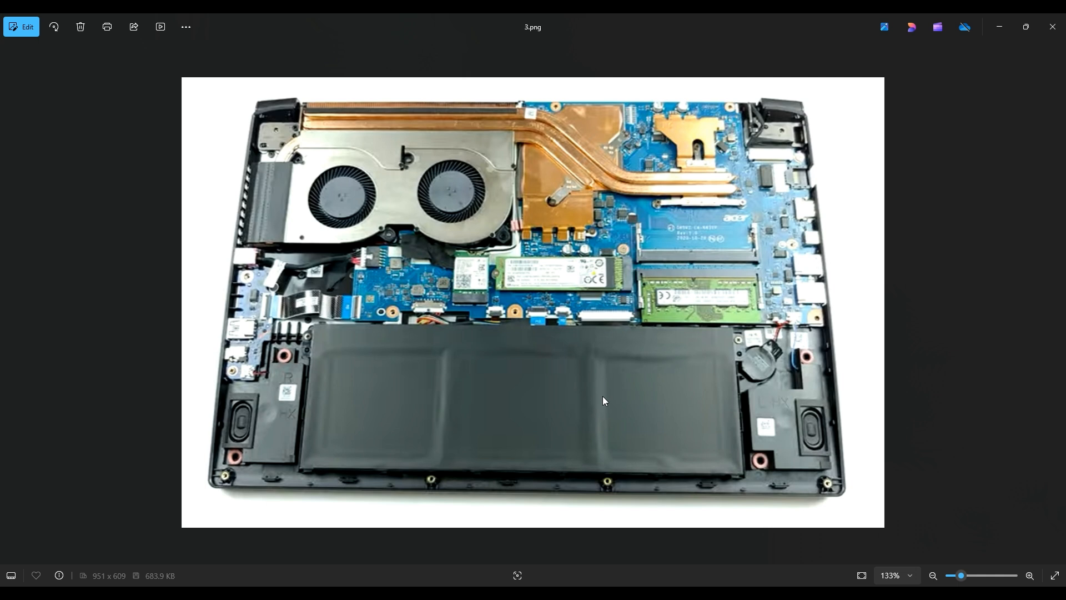
mouse_move(862, 436)
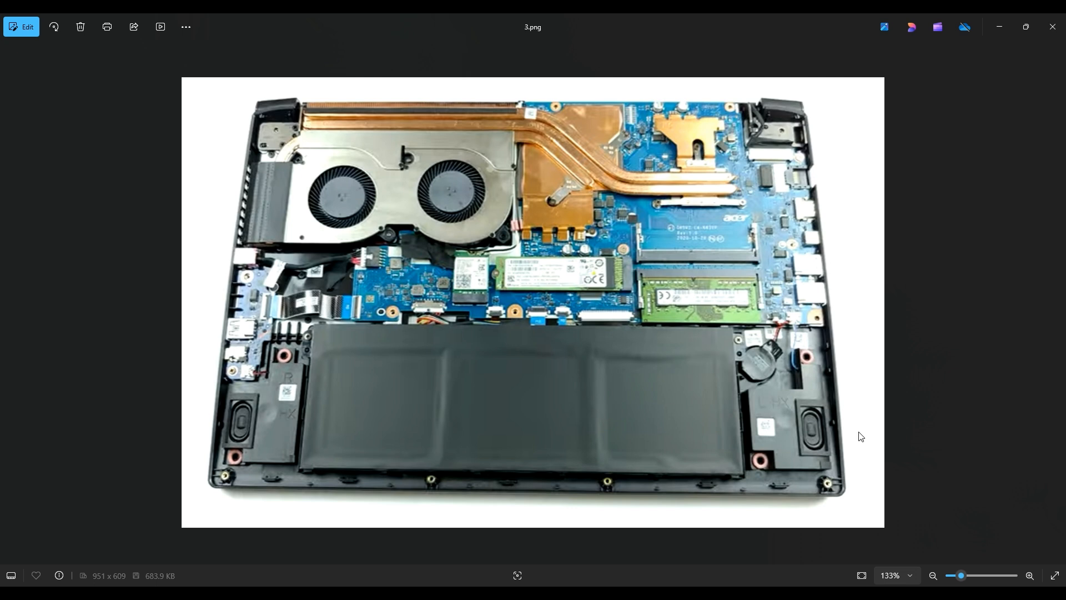
mouse_move(517, 433)
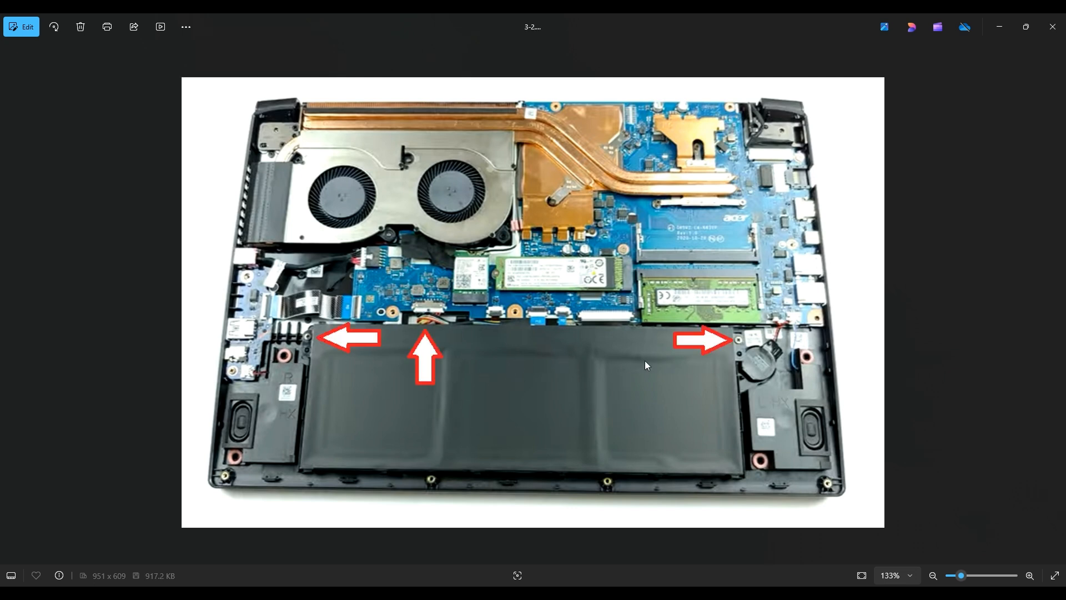
mouse_move(692, 362)
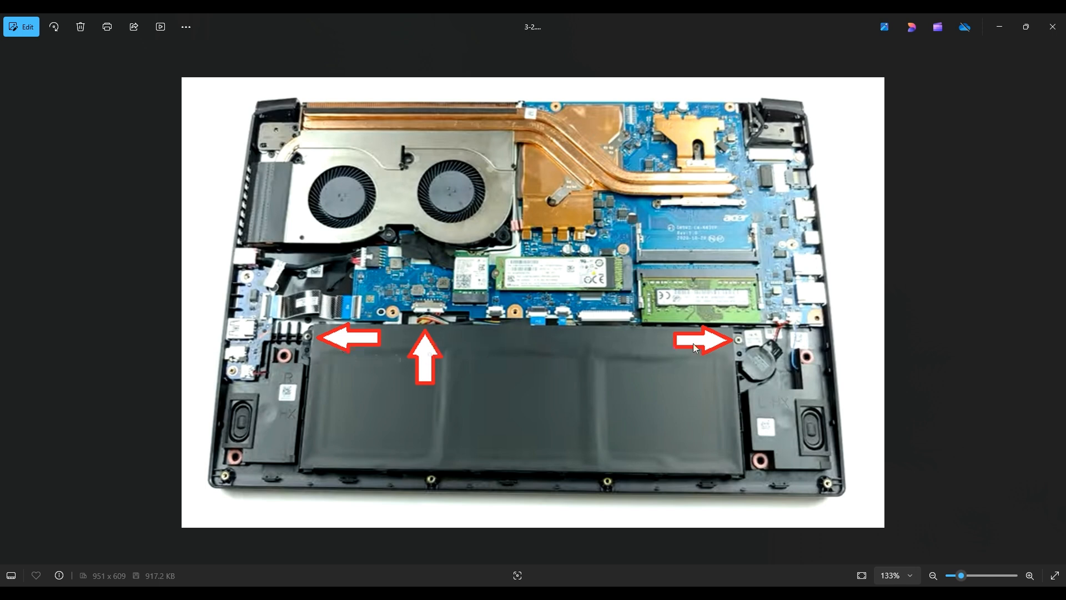
mouse_move(432, 348)
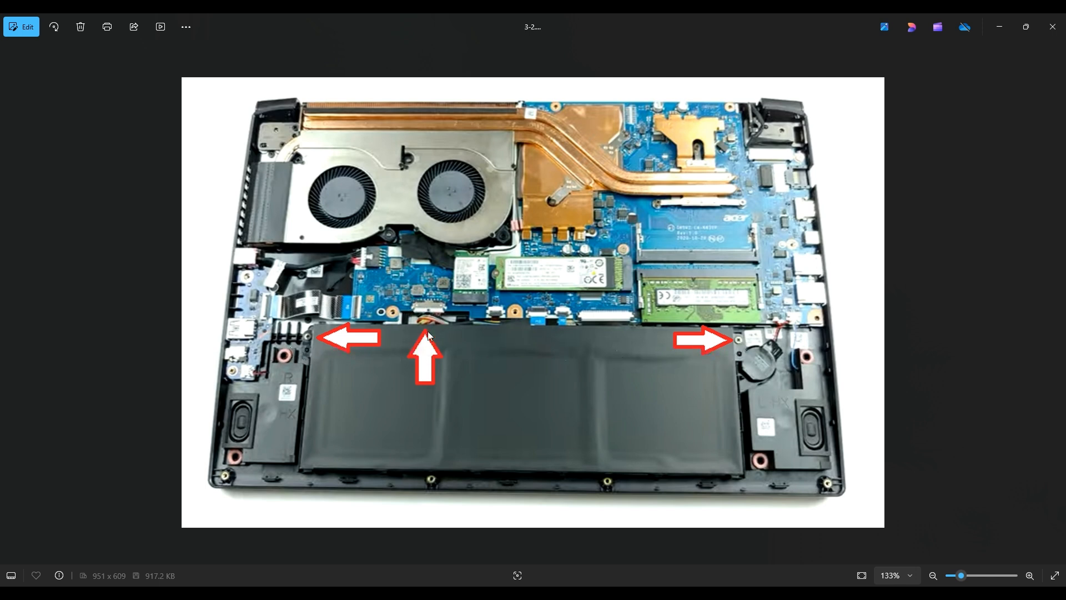
mouse_move(539, 296)
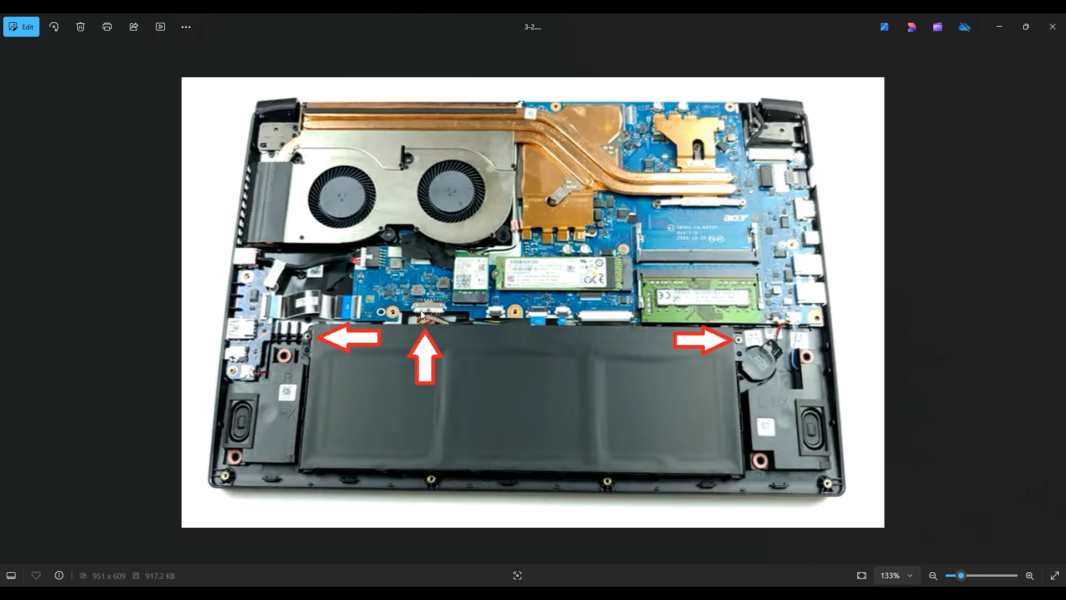
mouse_move(434, 324)
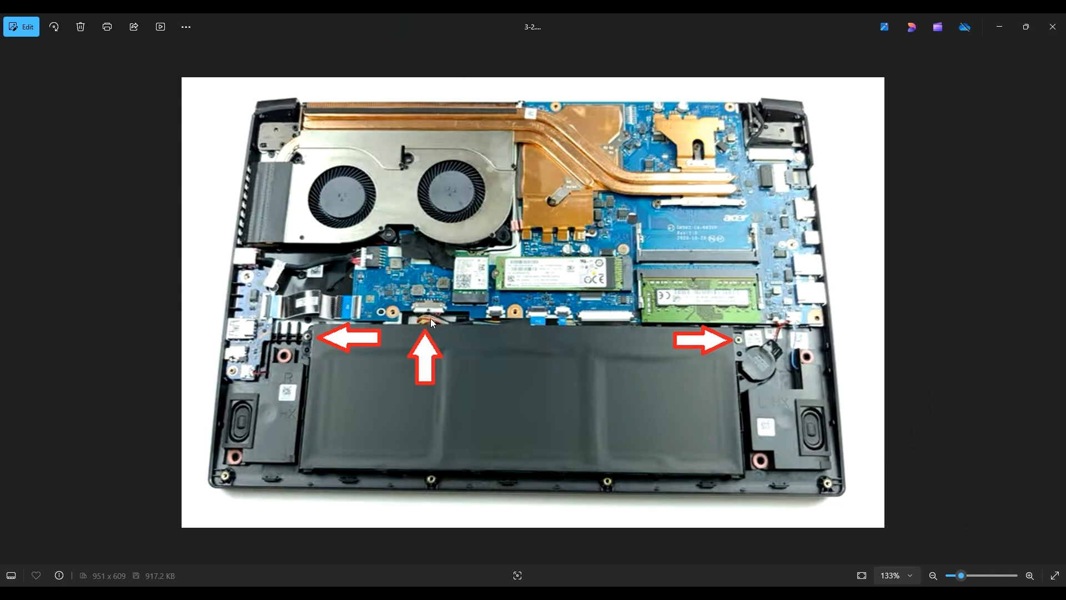
mouse_move(417, 322)
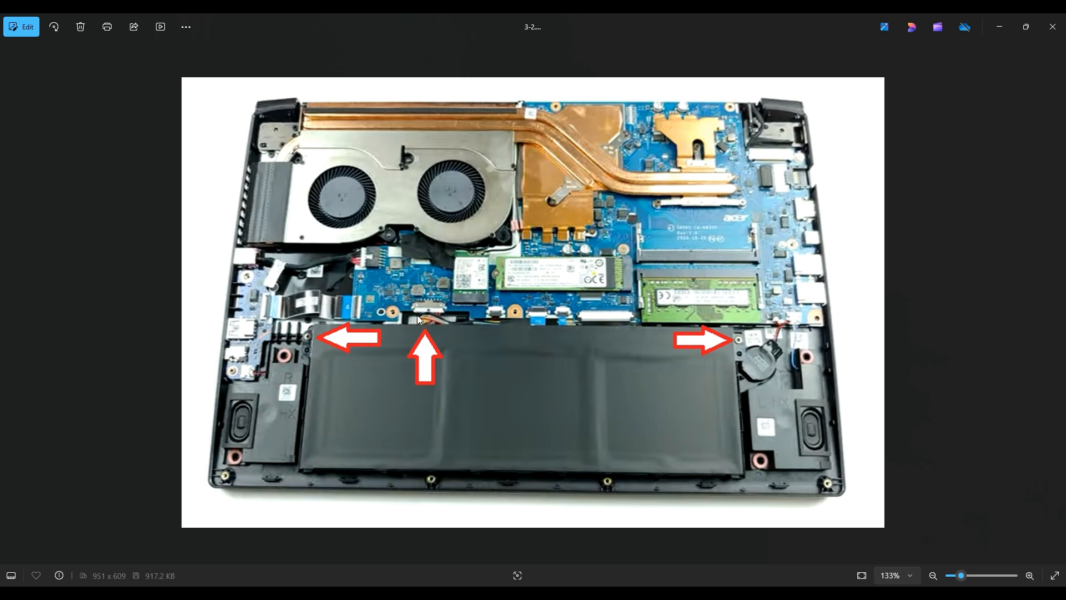
mouse_move(444, 318)
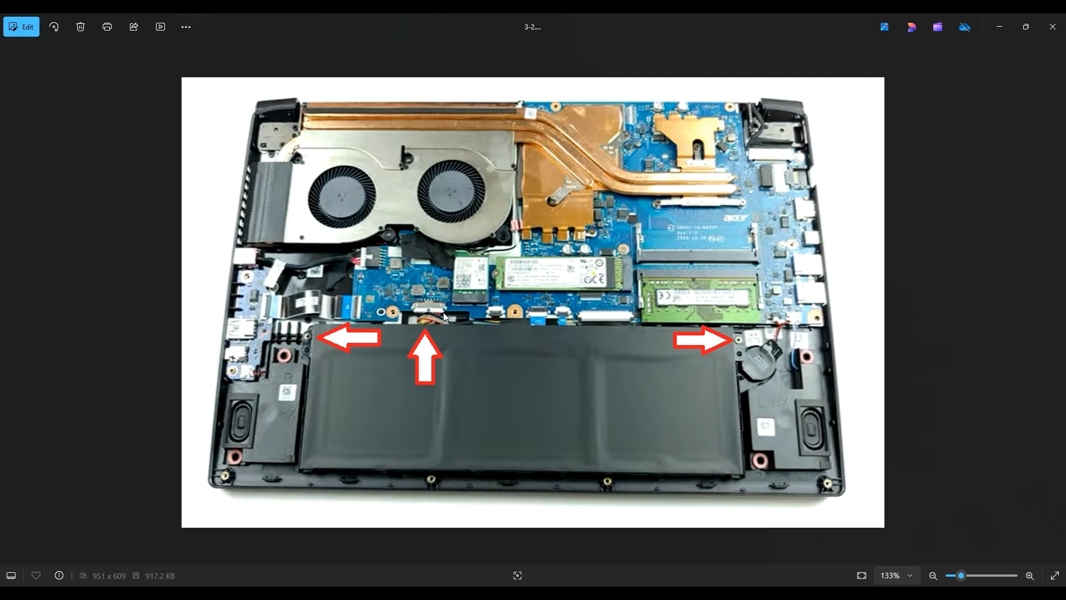
mouse_move(409, 320)
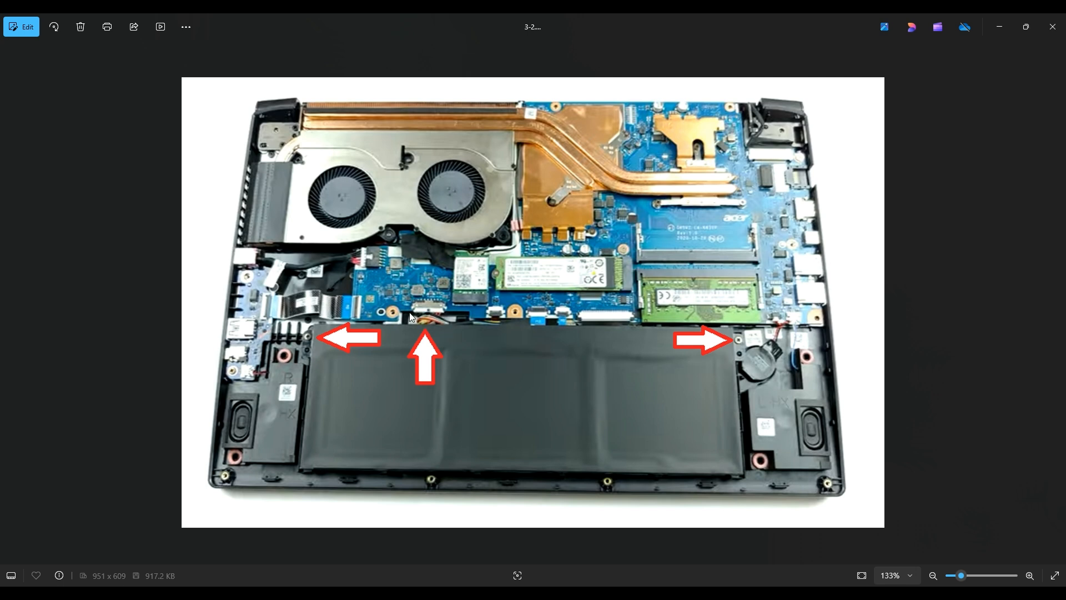
mouse_move(484, 346)
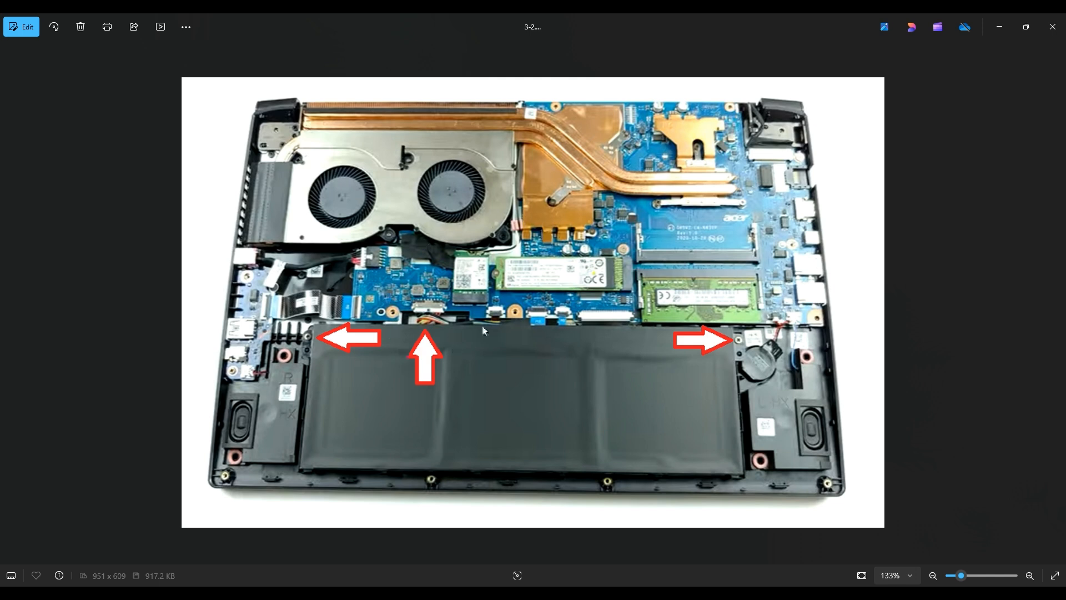
mouse_move(458, 353)
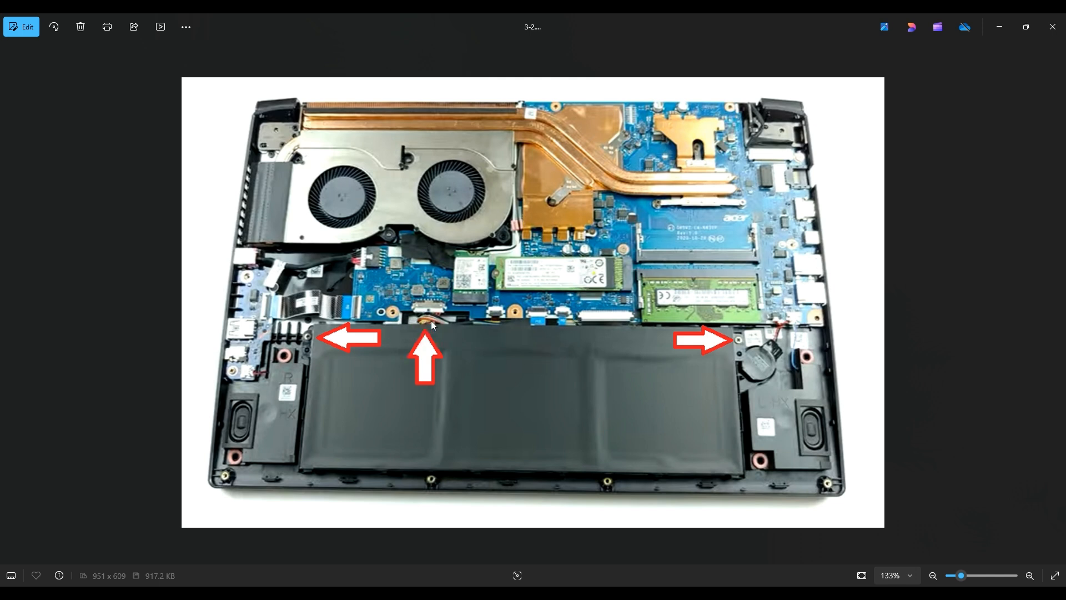
mouse_move(440, 313)
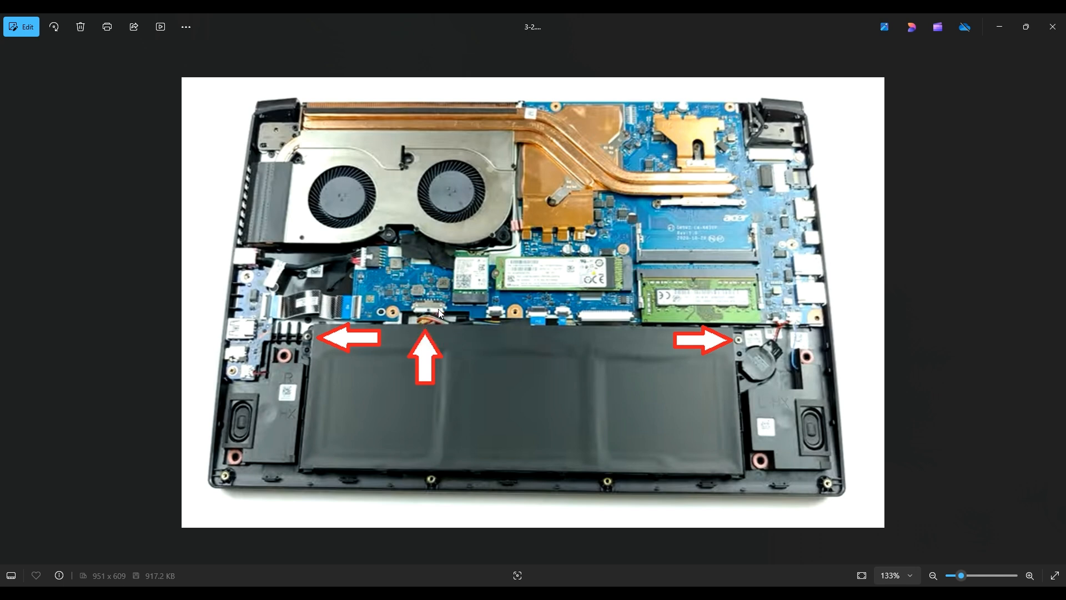
mouse_move(415, 336)
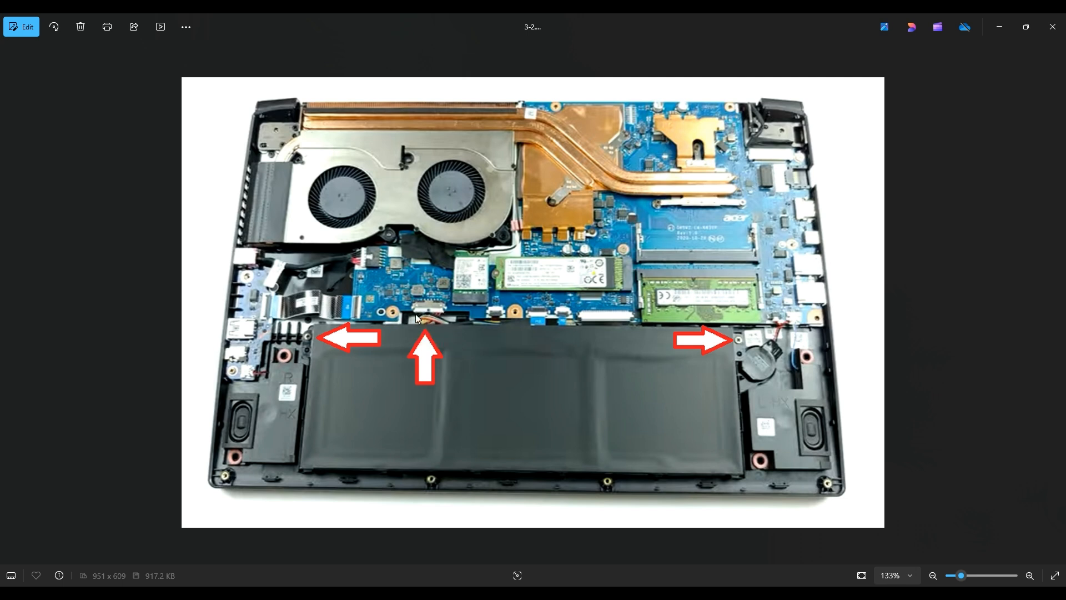
mouse_move(434, 322)
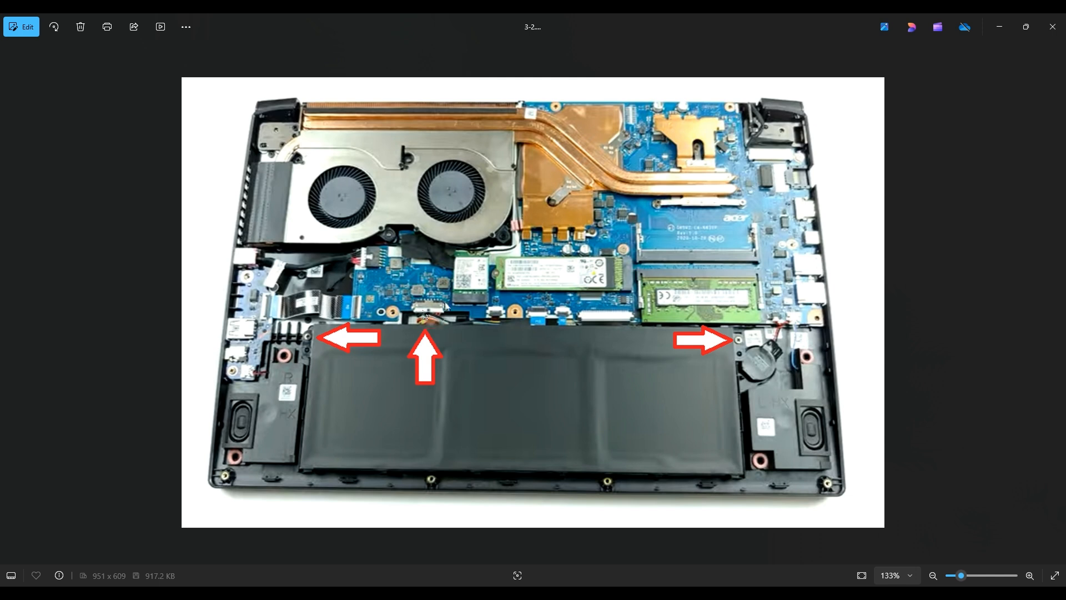
mouse_move(438, 316)
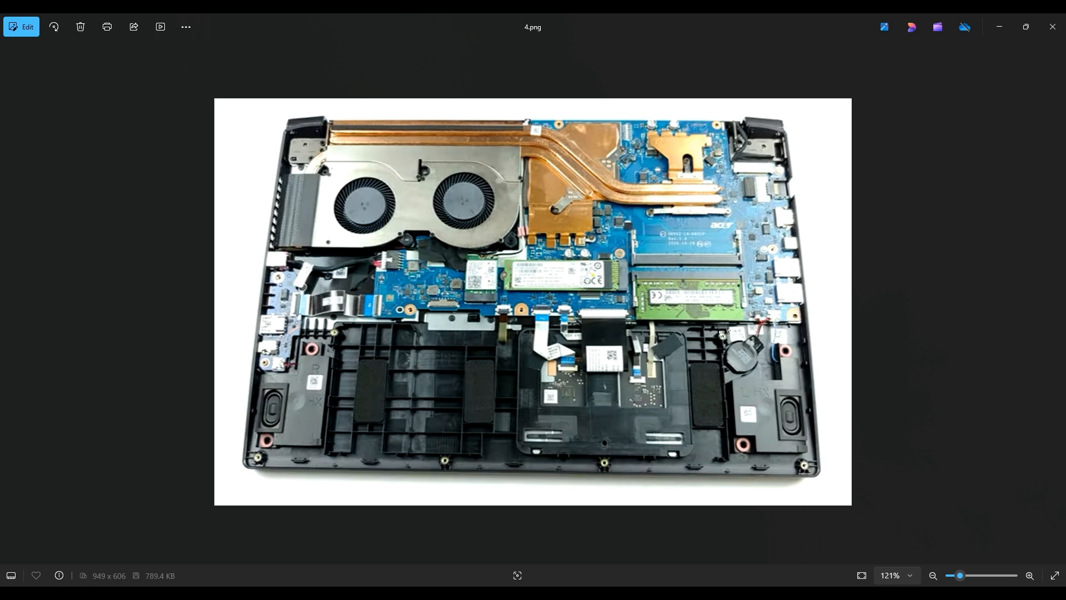
mouse_move(706, 325)
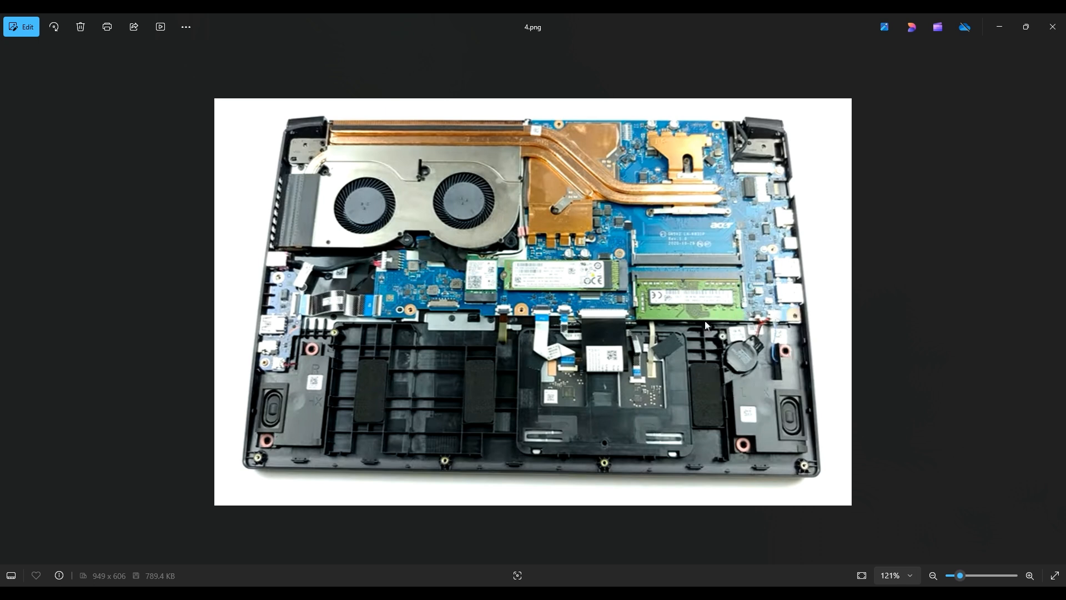
mouse_move(720, 397)
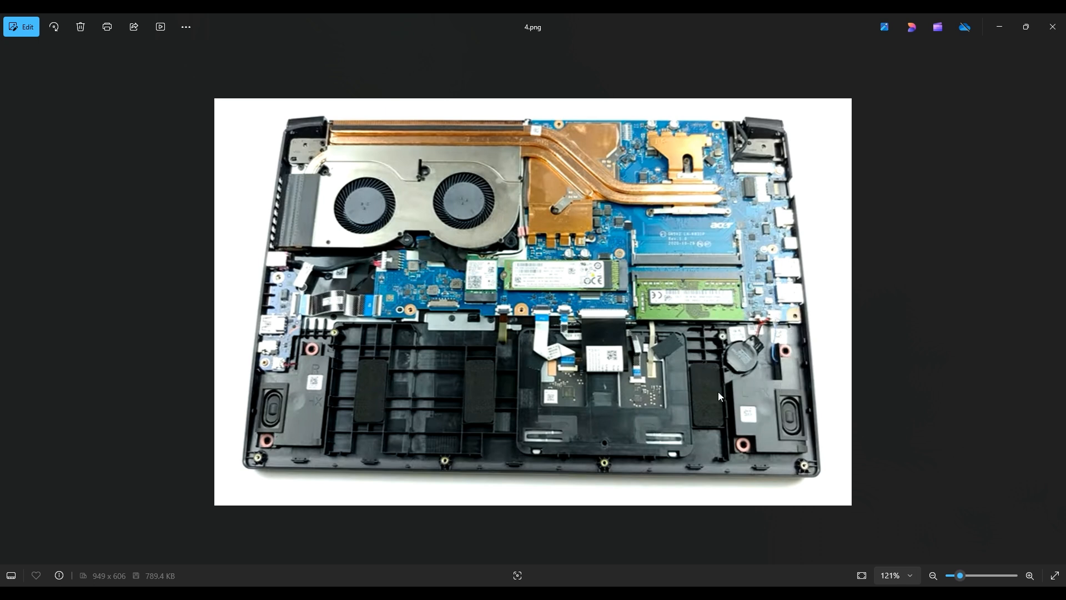
mouse_move(742, 366)
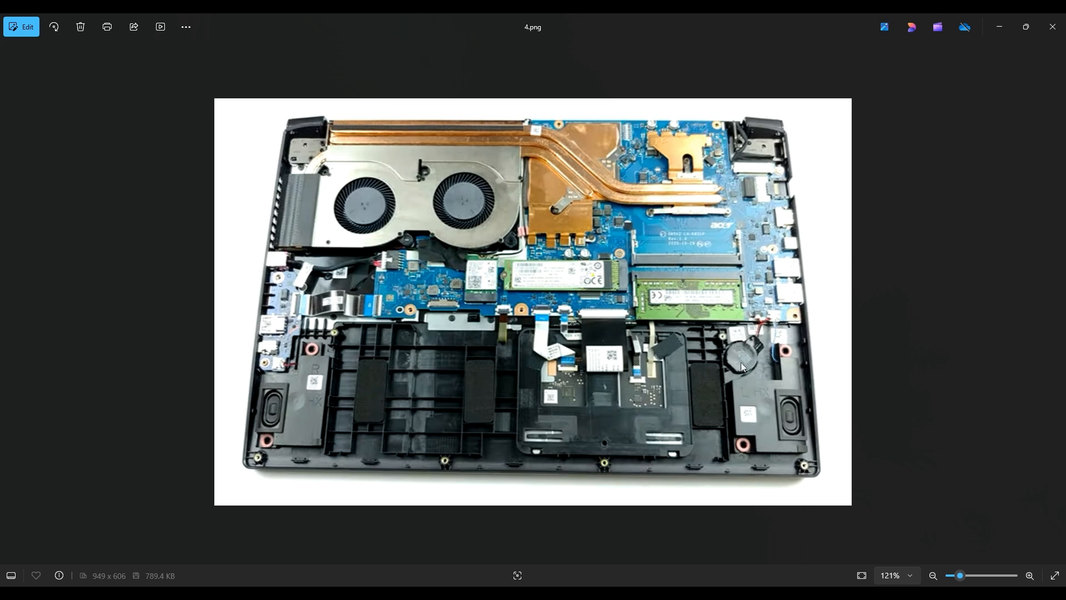
mouse_move(765, 321)
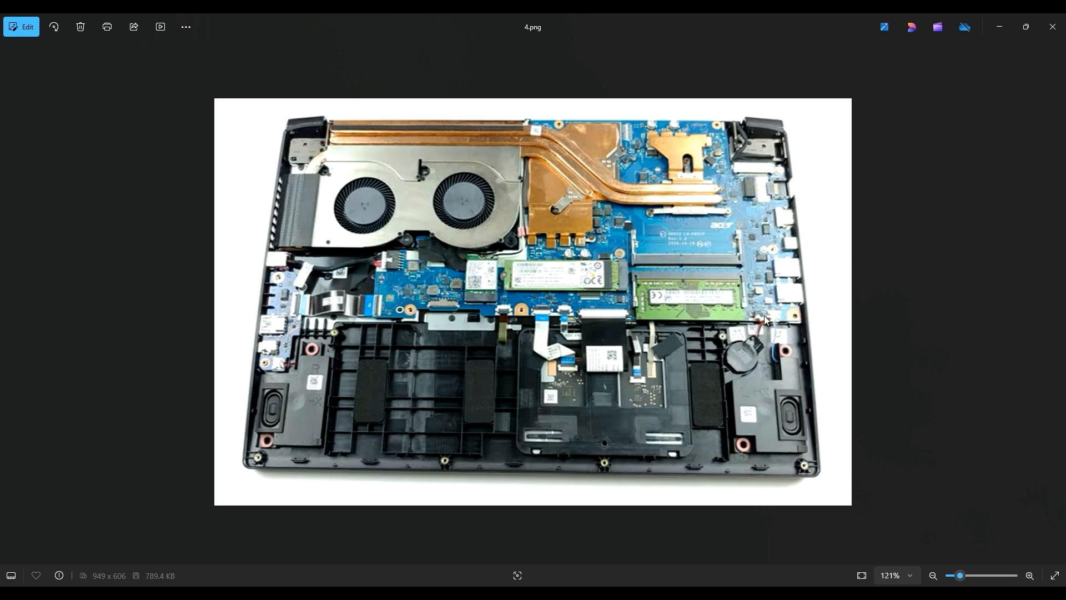
mouse_move(758, 316)
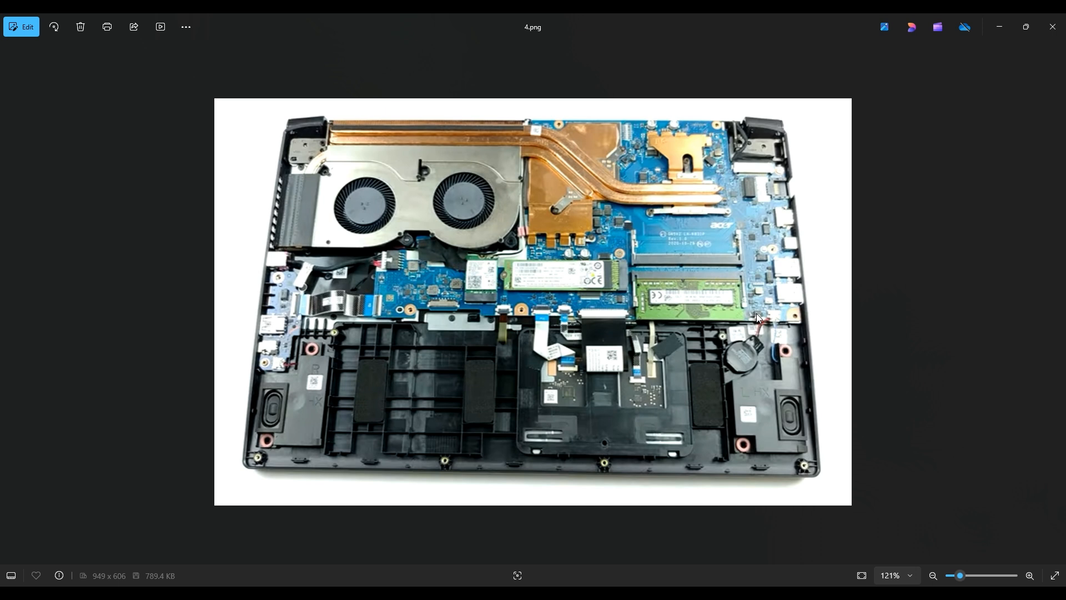
mouse_move(742, 322)
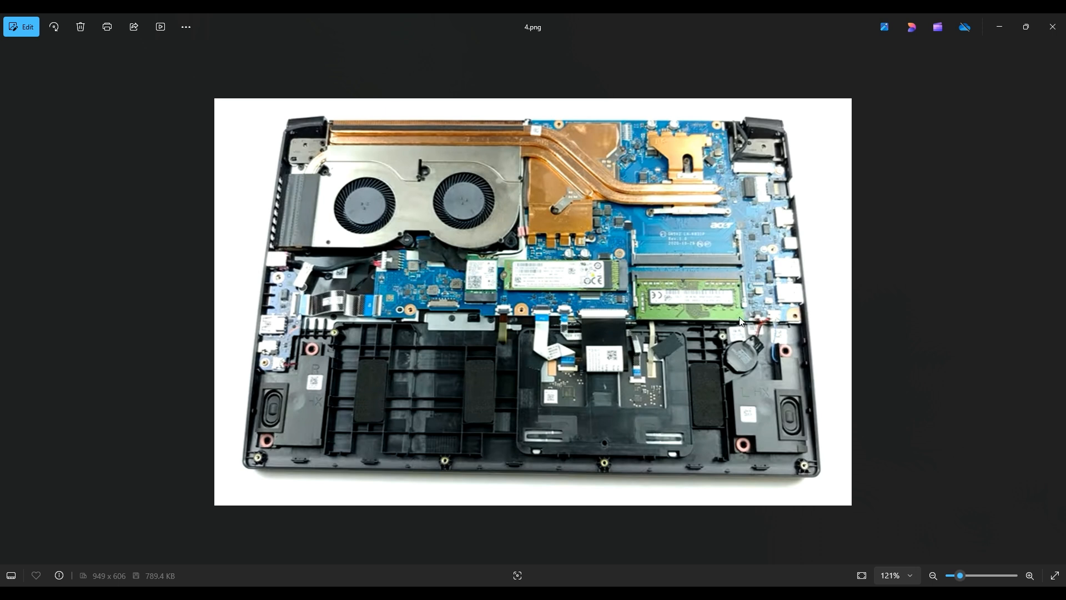
mouse_move(698, 259)
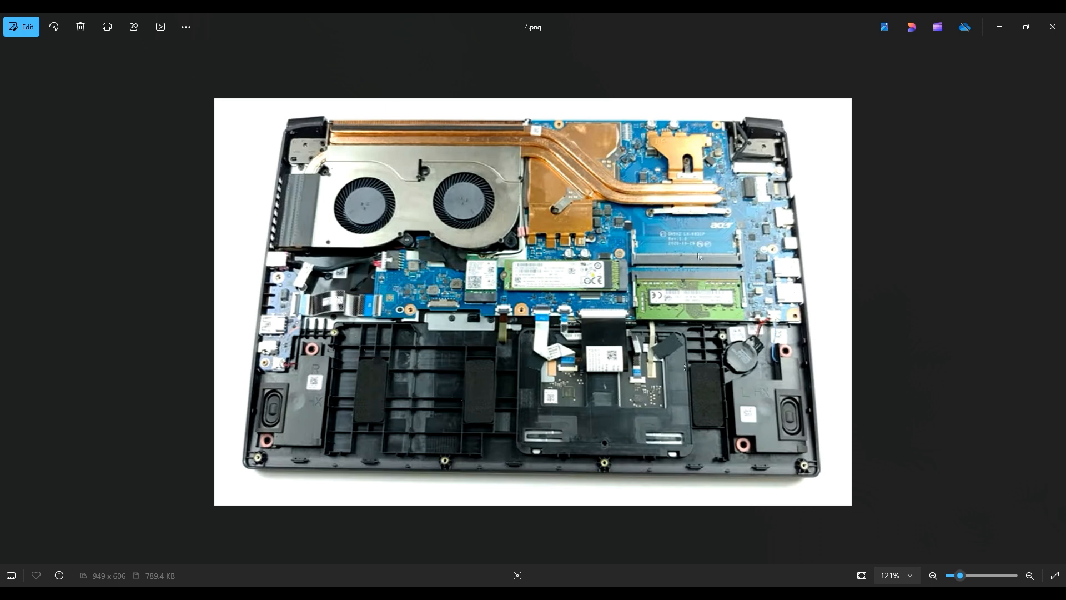
mouse_move(408, 343)
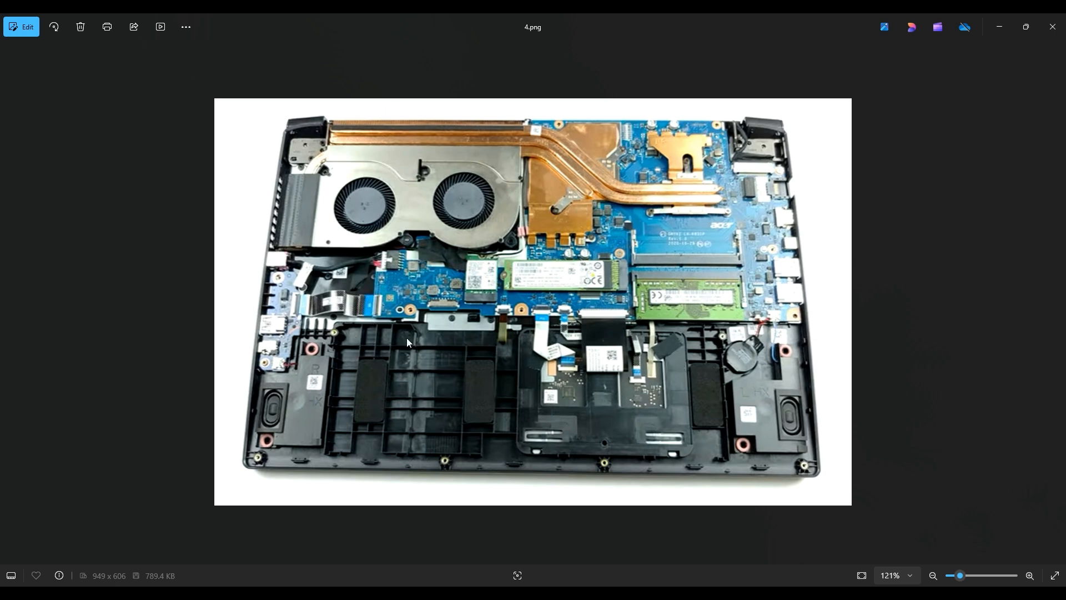
mouse_move(747, 353)
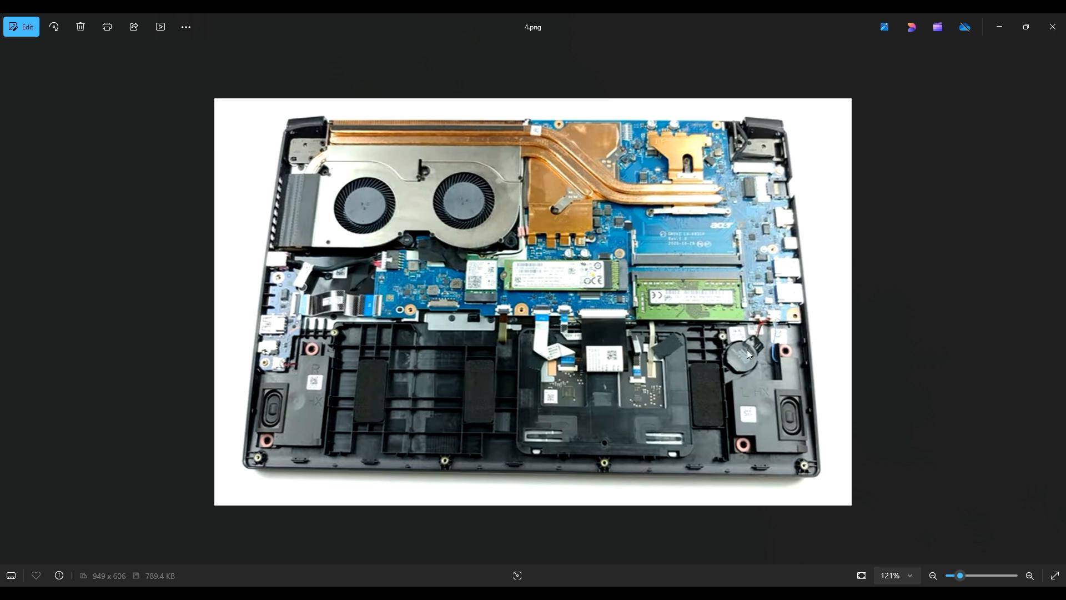
mouse_move(765, 331)
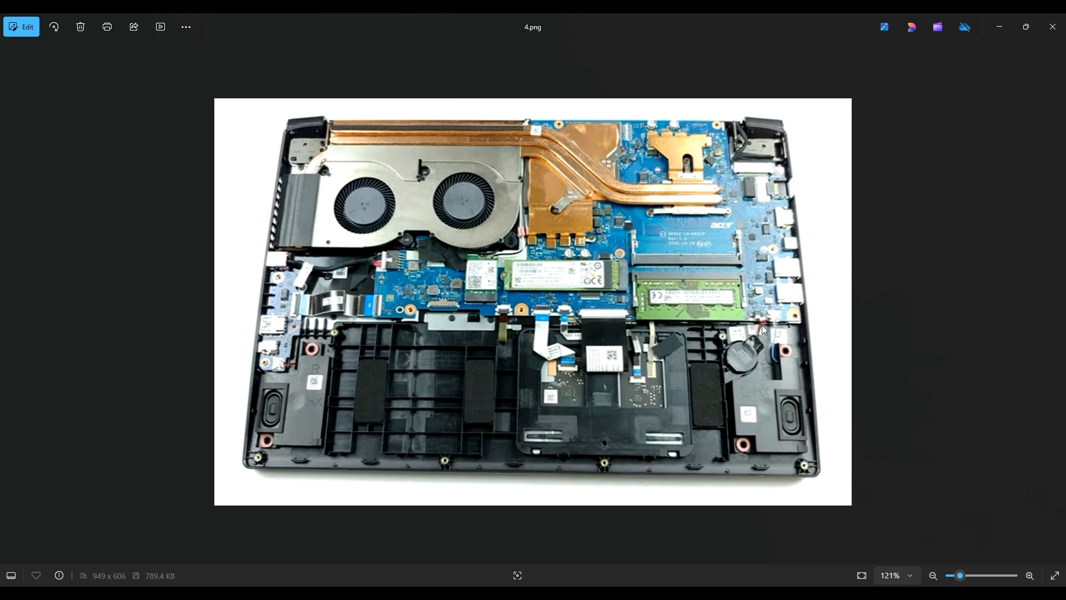
mouse_move(753, 357)
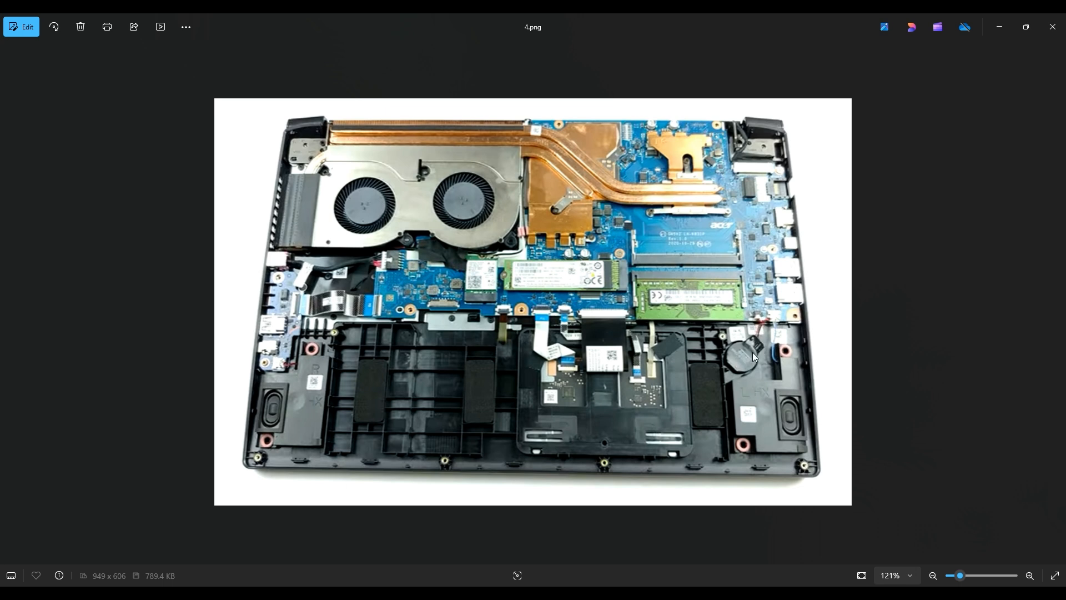
mouse_move(733, 376)
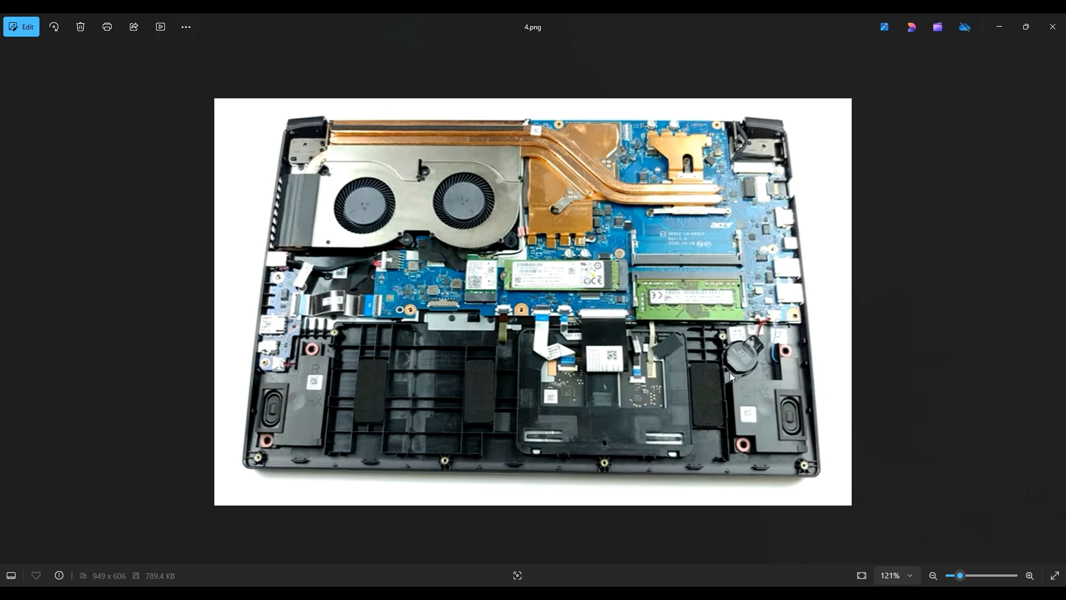
mouse_move(757, 356)
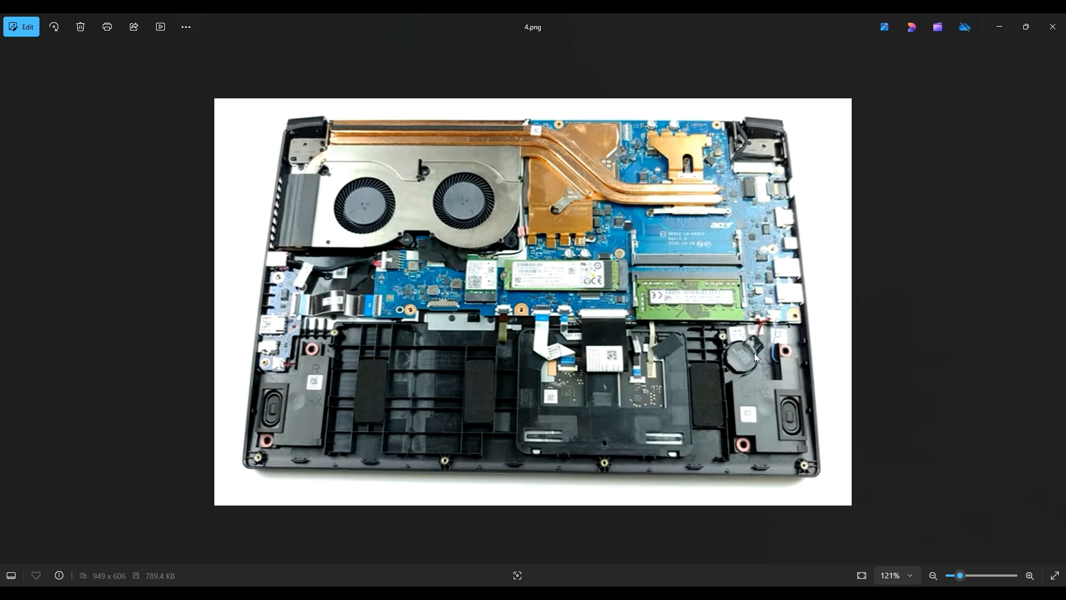
mouse_move(760, 318)
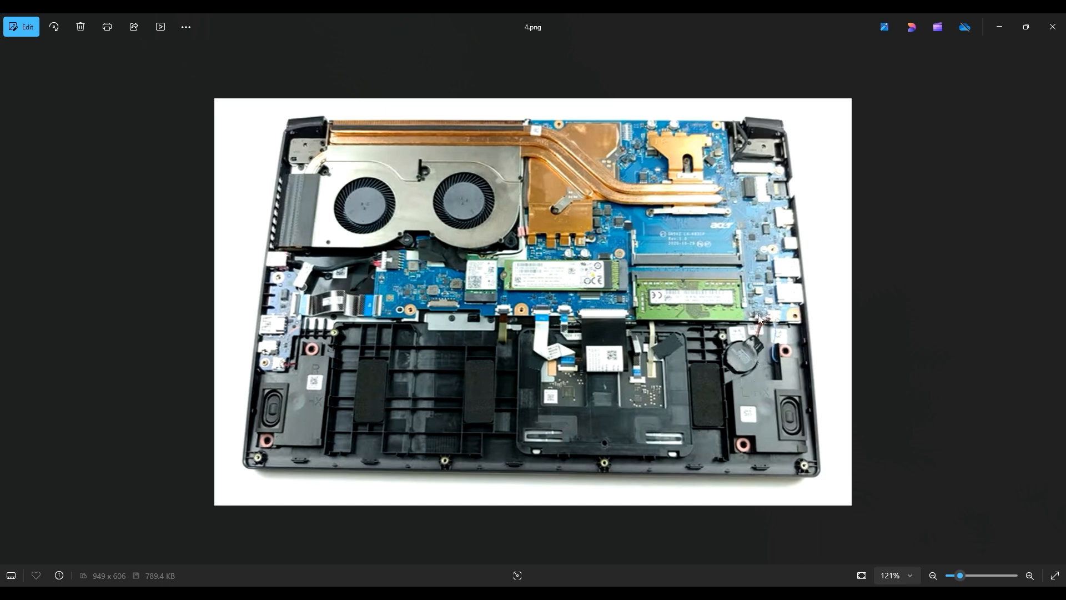
mouse_move(758, 325)
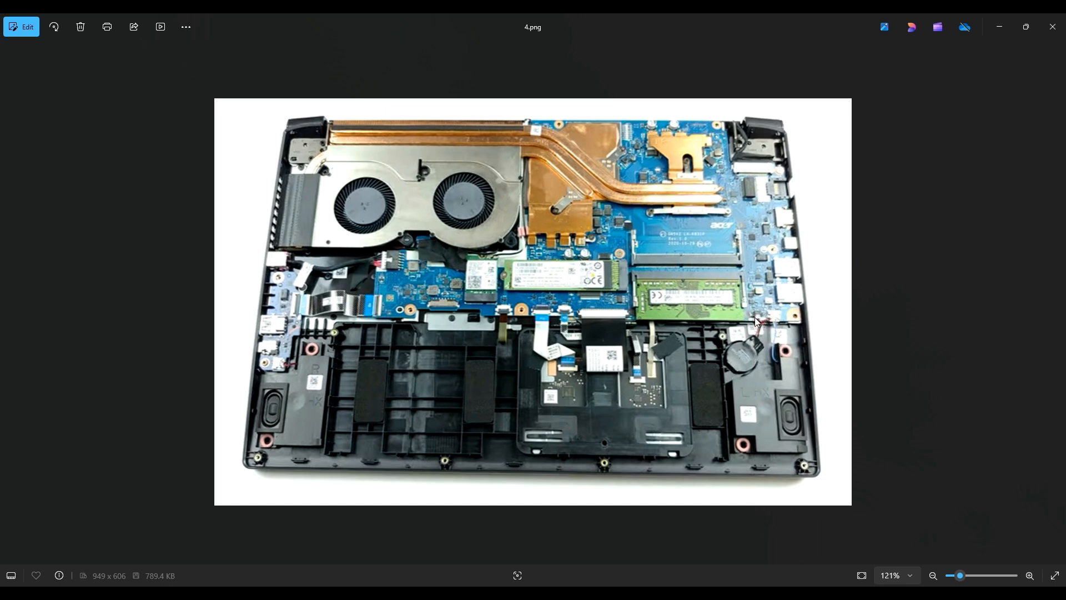
mouse_move(764, 324)
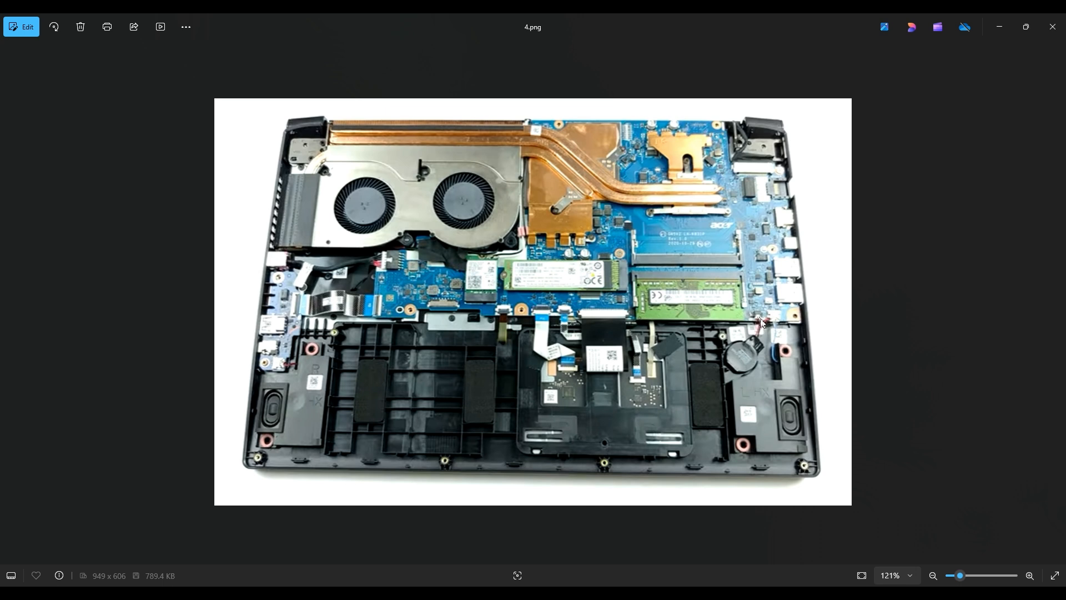
mouse_move(762, 355)
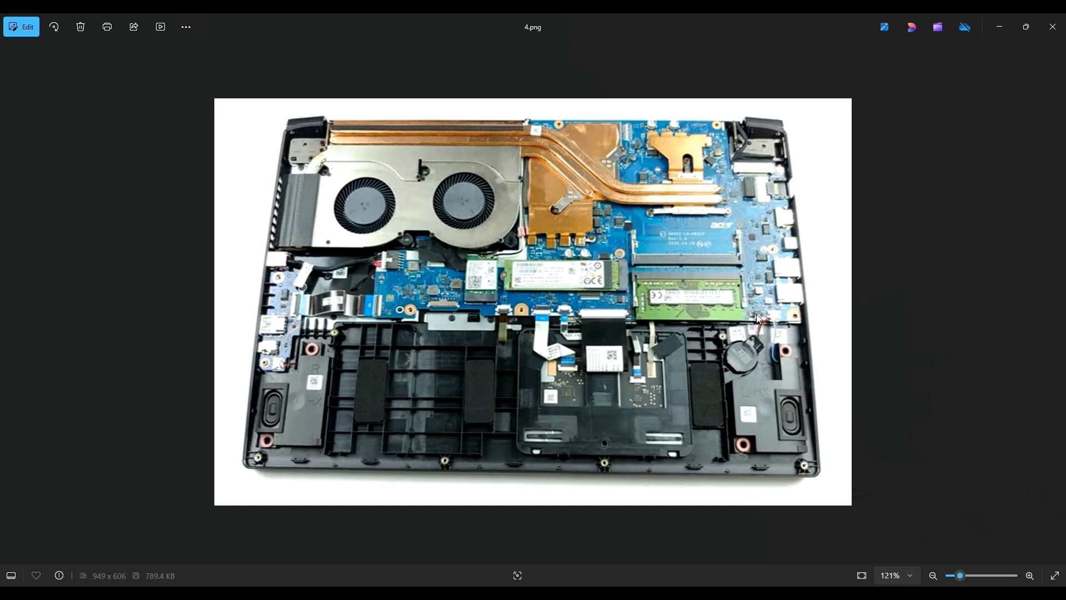
mouse_move(745, 349)
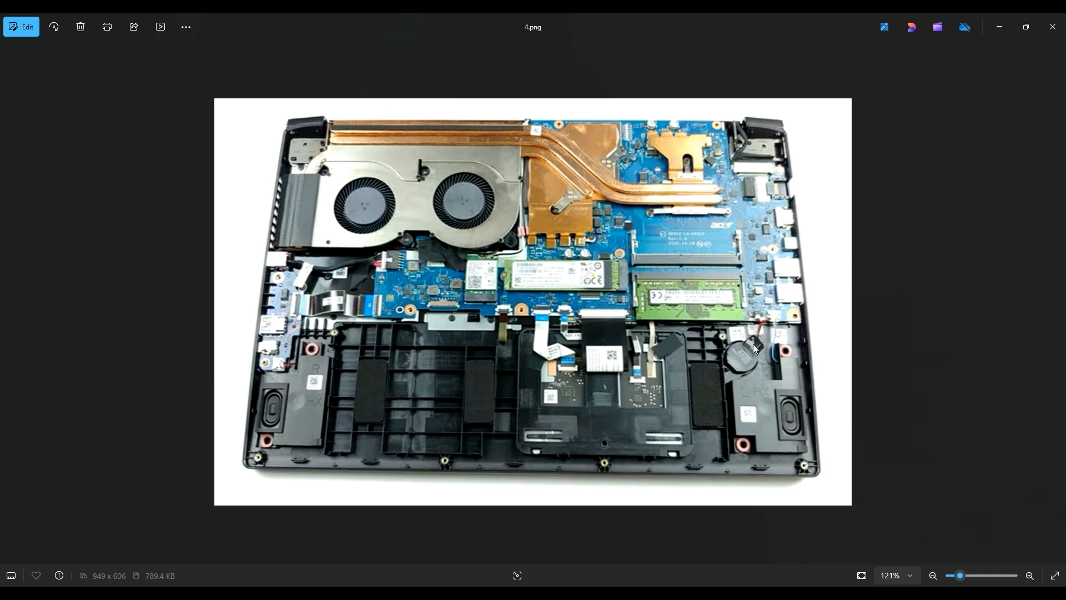
mouse_move(757, 328)
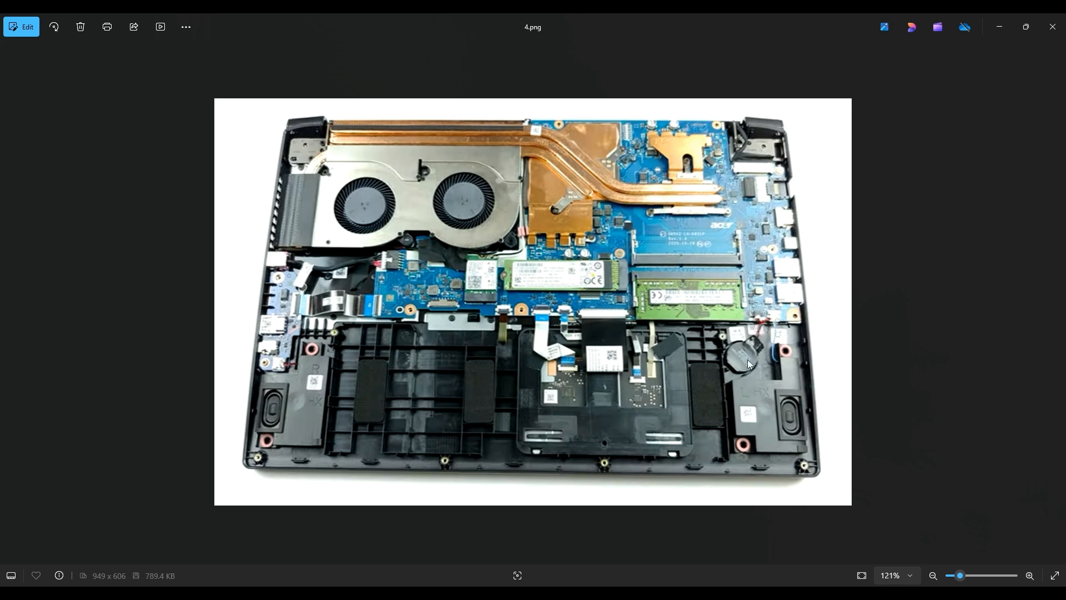
mouse_move(737, 383)
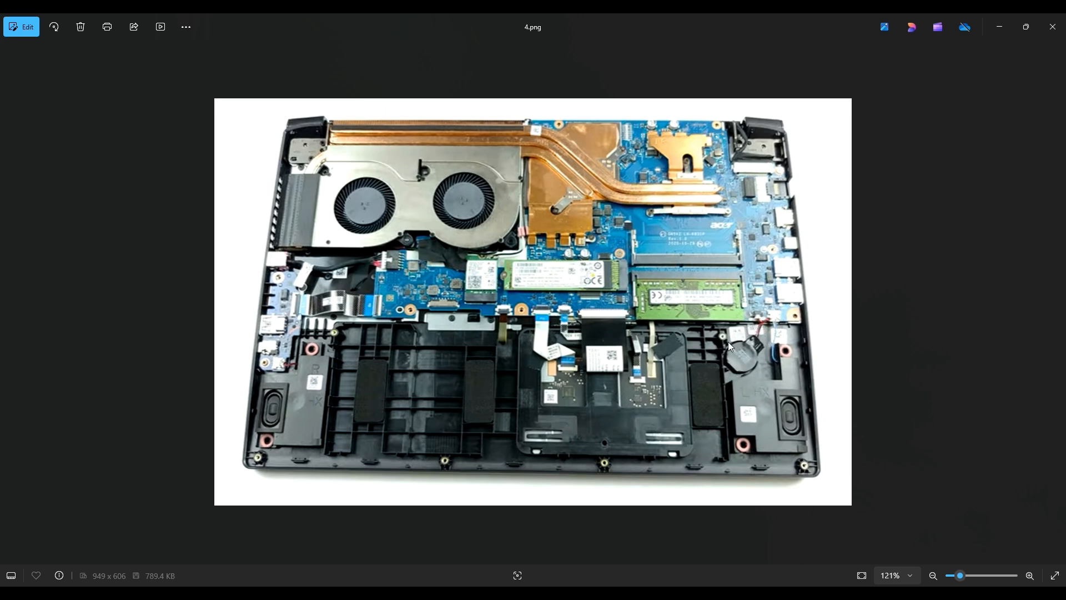
mouse_move(734, 362)
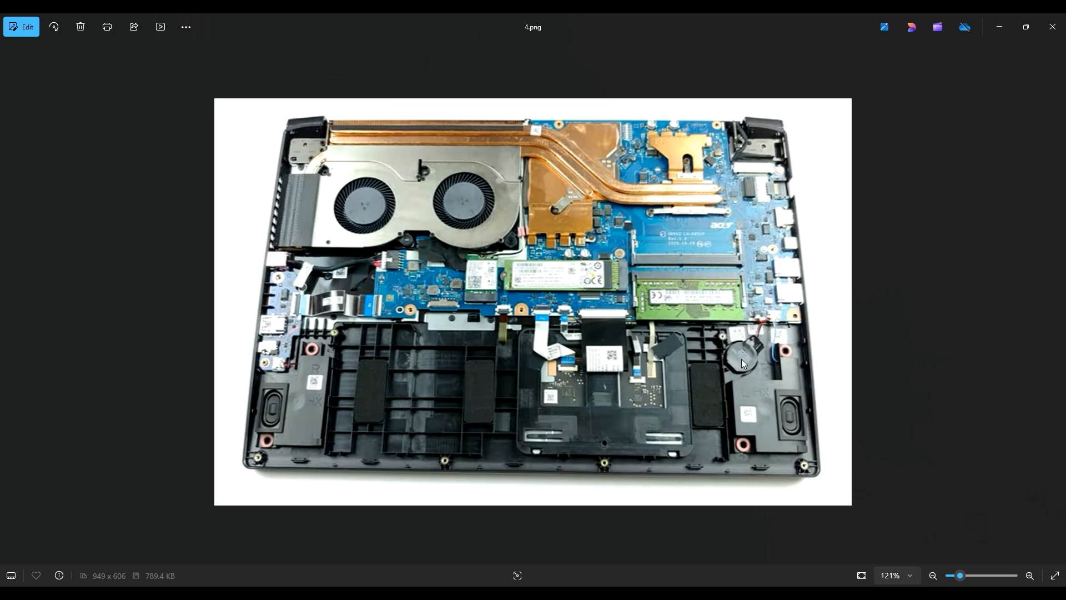
mouse_move(760, 318)
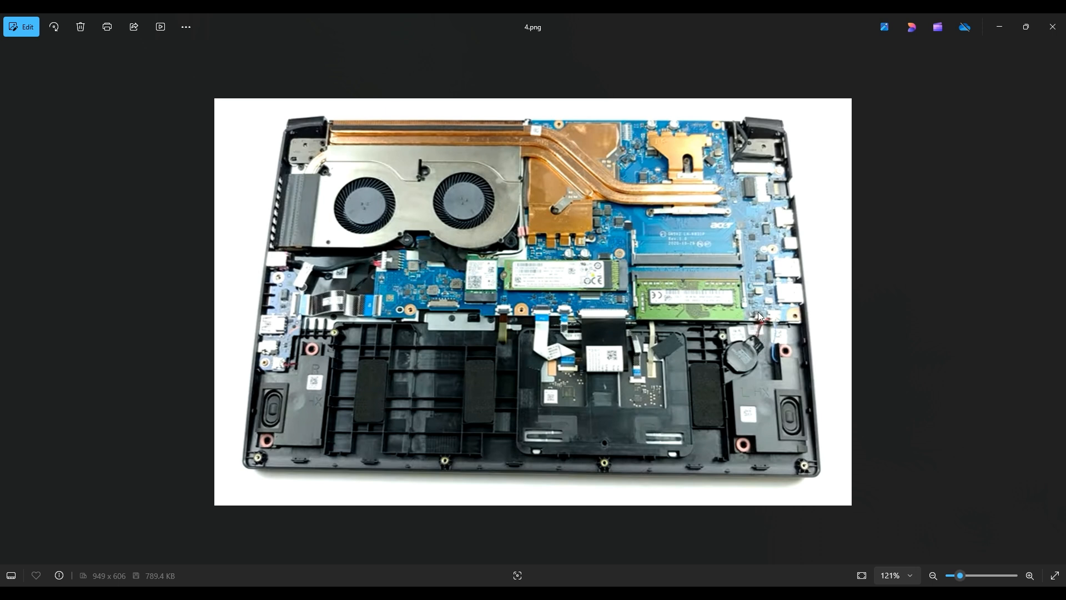
mouse_move(760, 322)
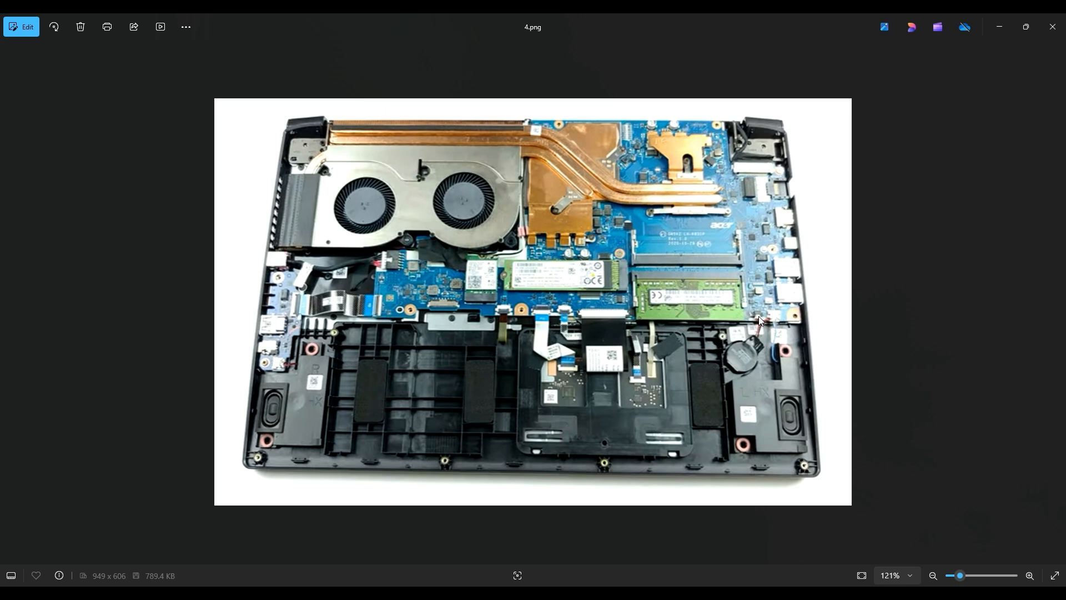
mouse_move(757, 307)
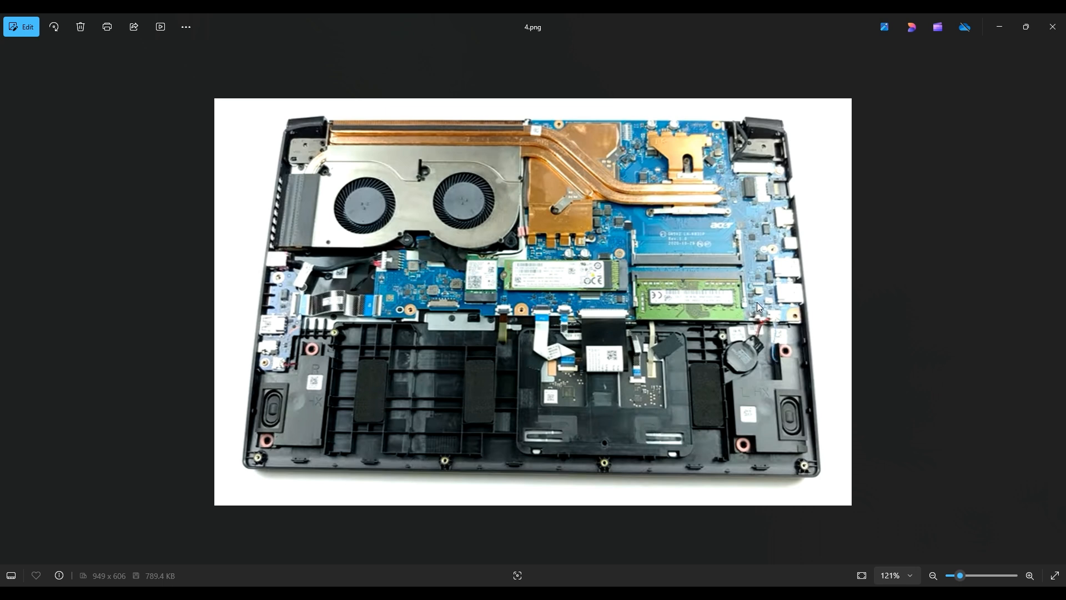
mouse_move(756, 366)
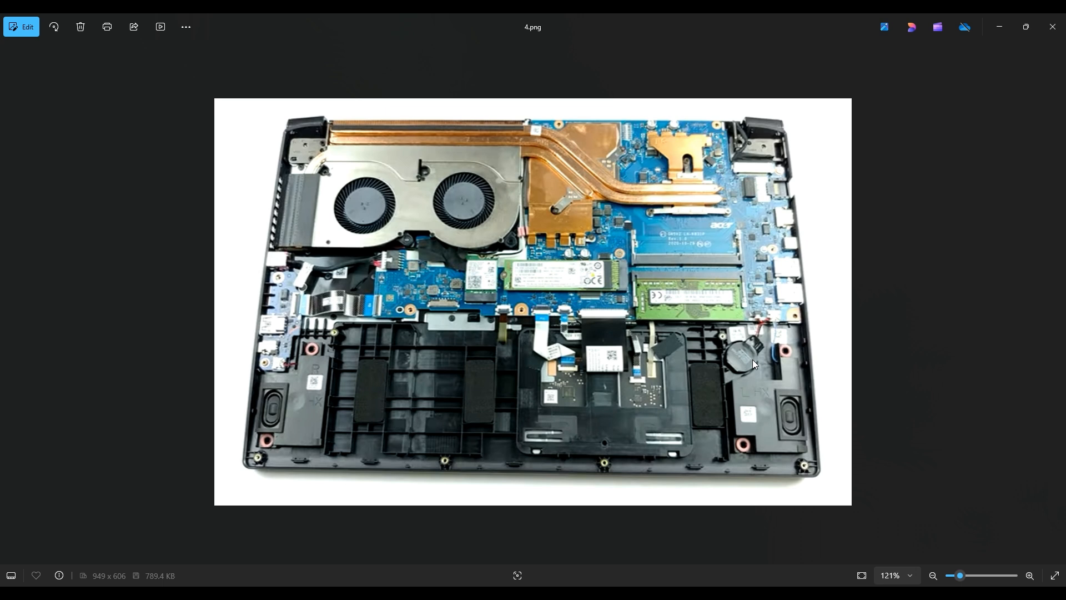
mouse_move(680, 362)
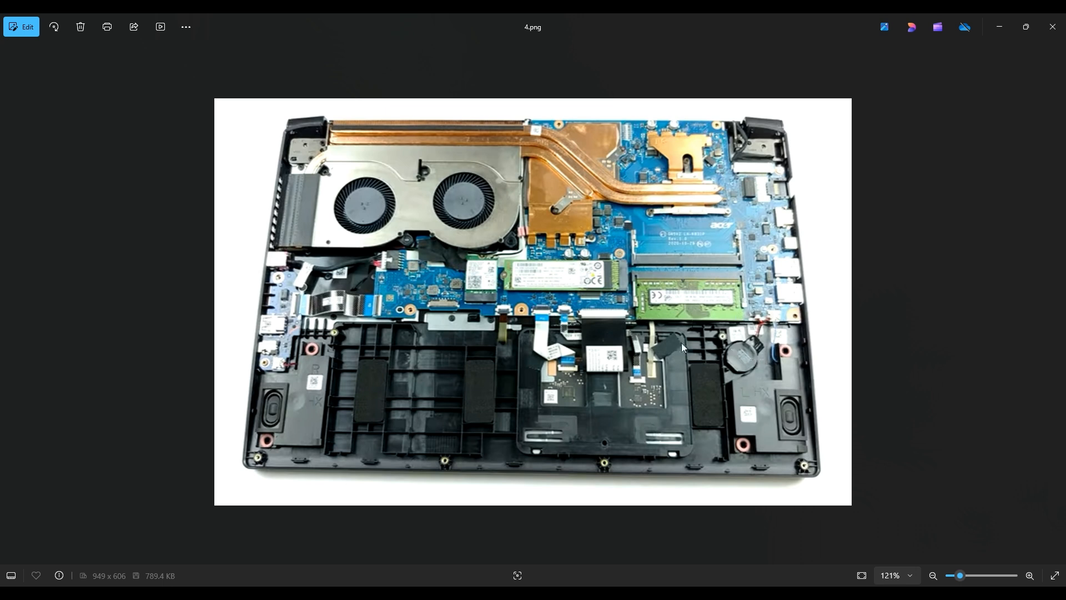